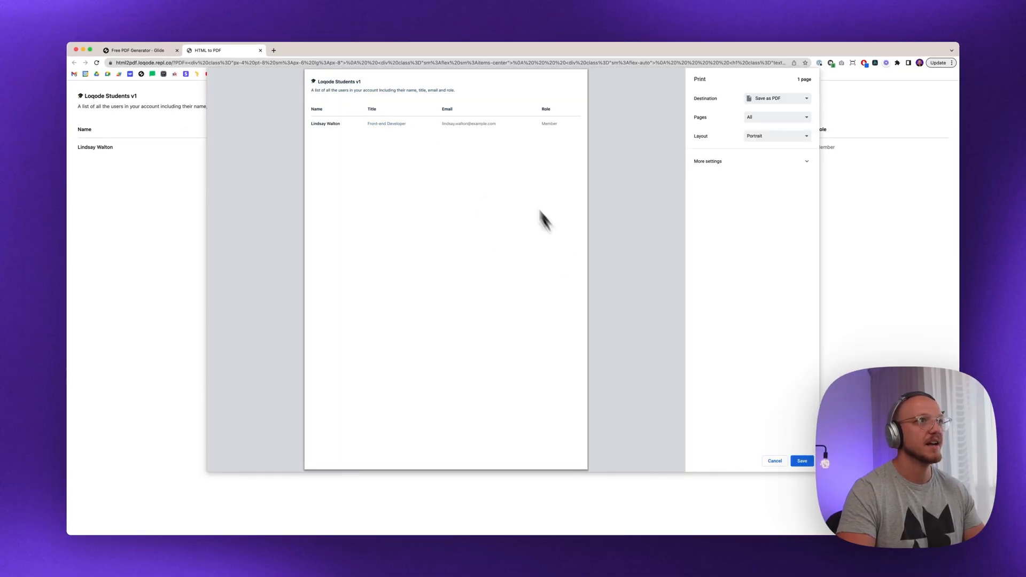
mouse_move(796, 349)
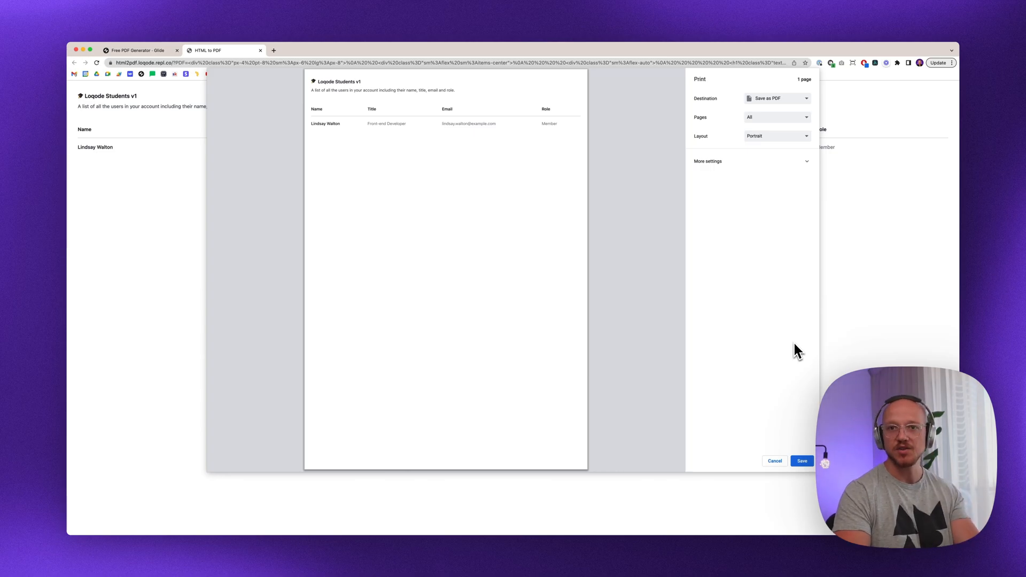
Open the file upload form and start entering a file name
click(137, 50)
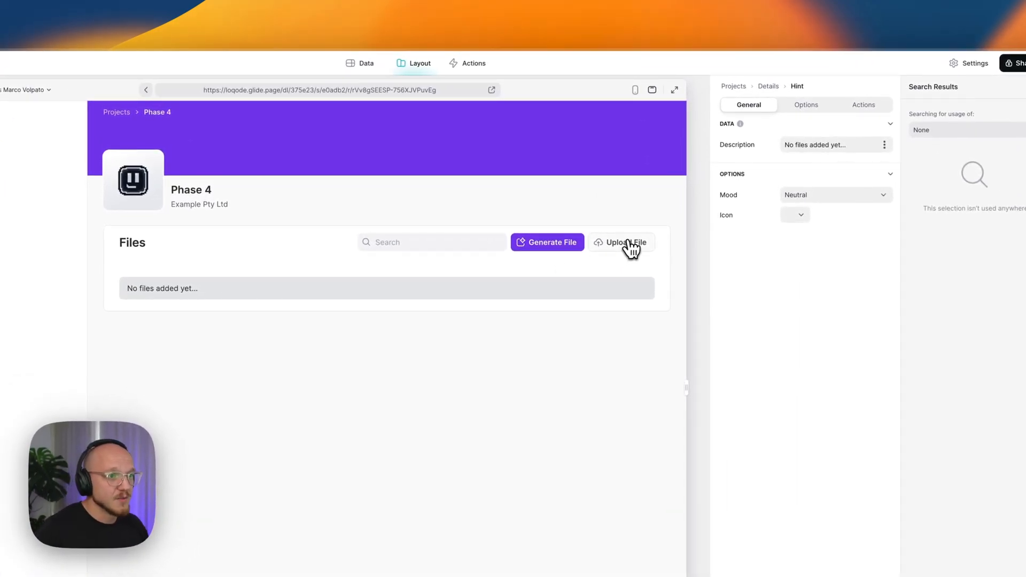
click(620, 242)
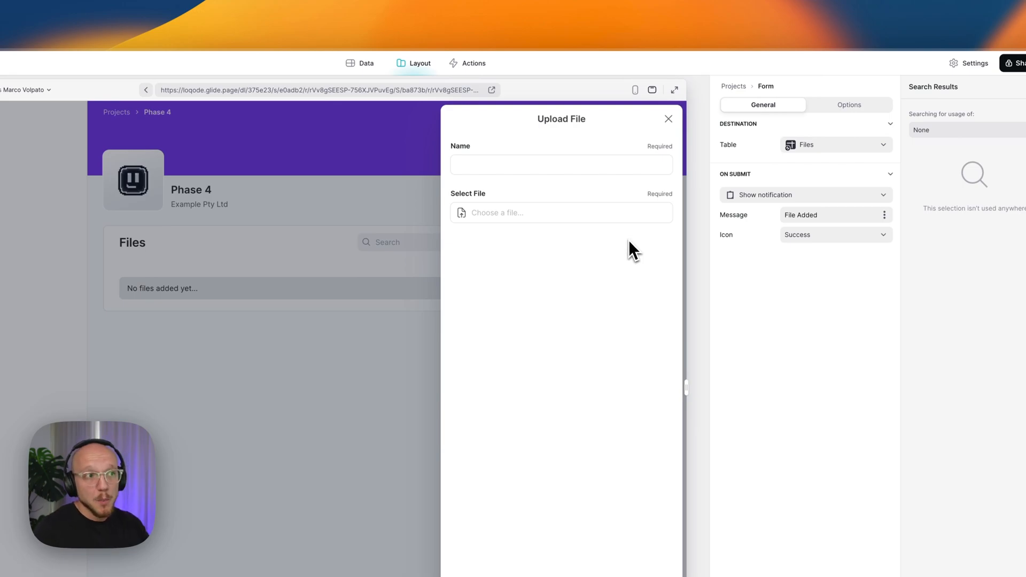
click(560, 164)
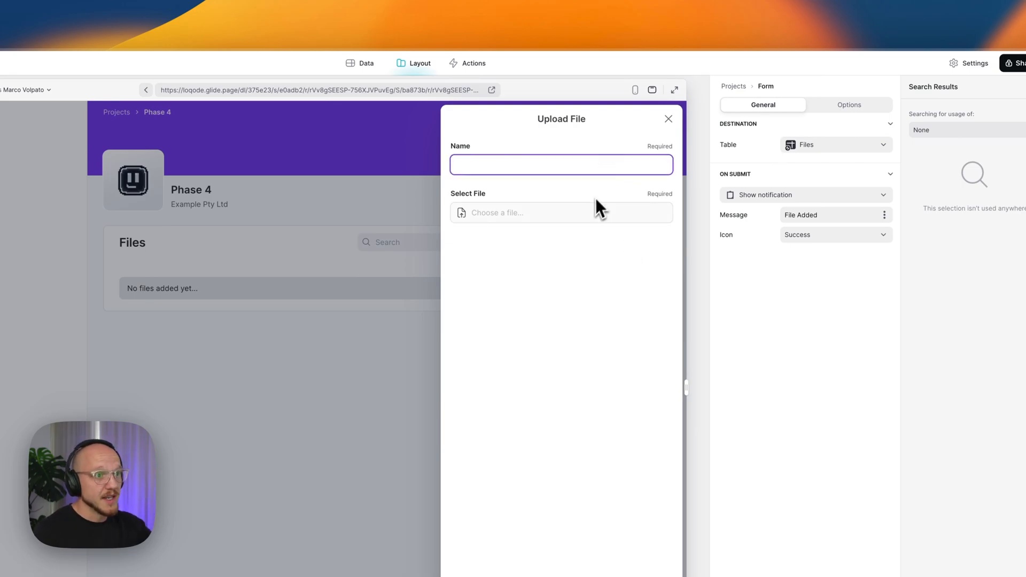
click(668, 119)
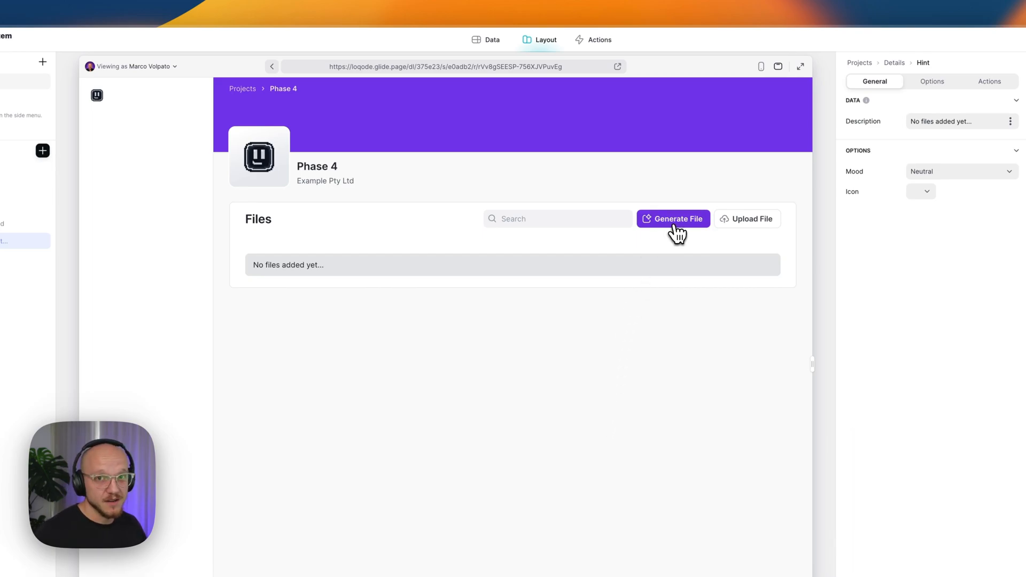
Generate a Scope Of Work file with permission set to Client, after trying Internal and Public
click(673, 218)
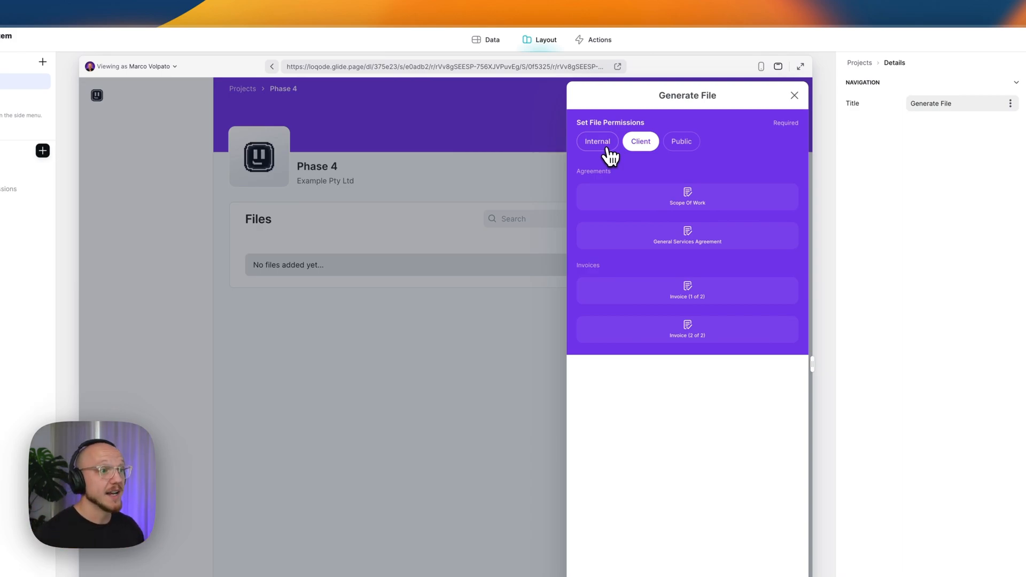
click(597, 141)
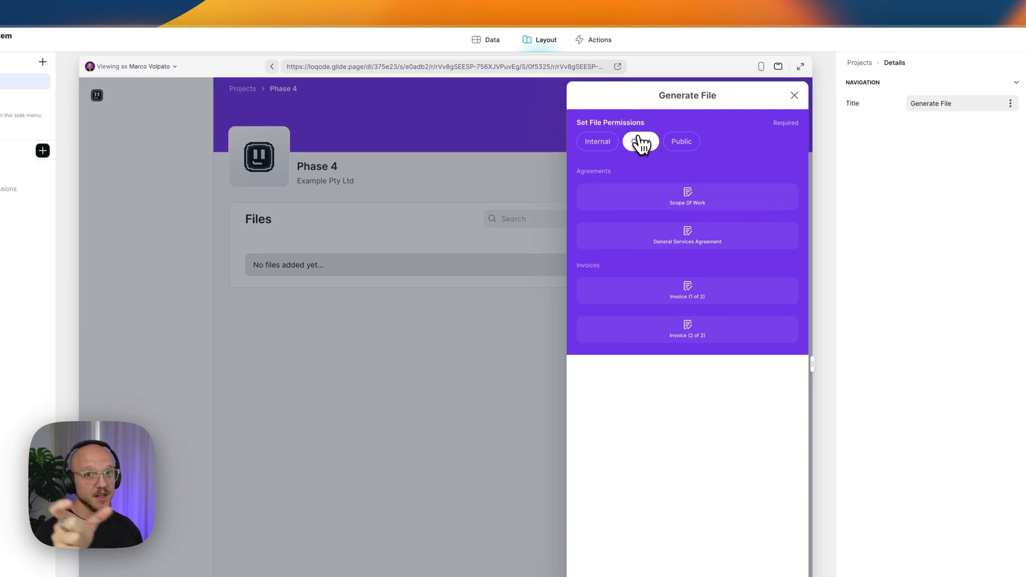
click(640, 141)
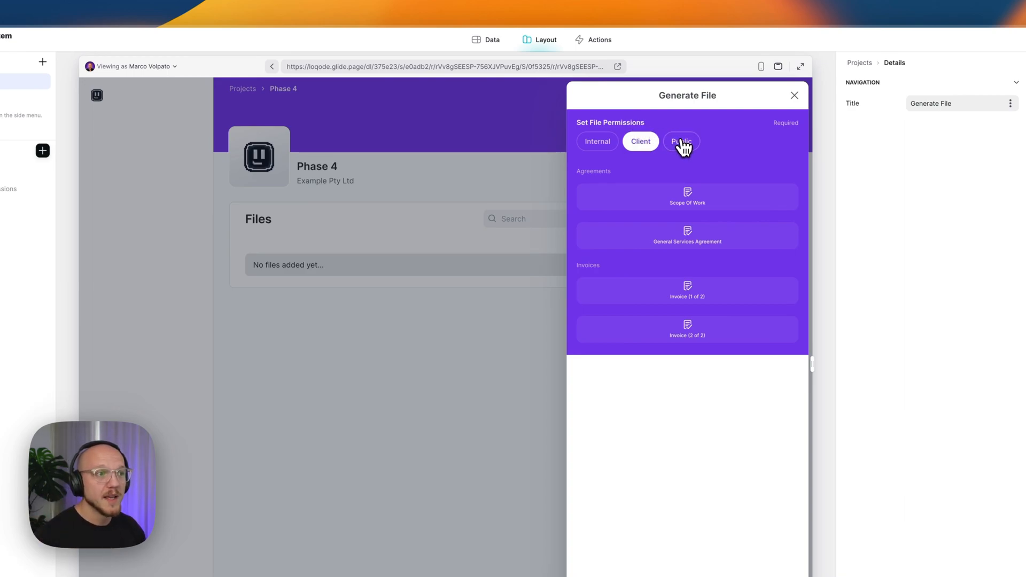
click(681, 141)
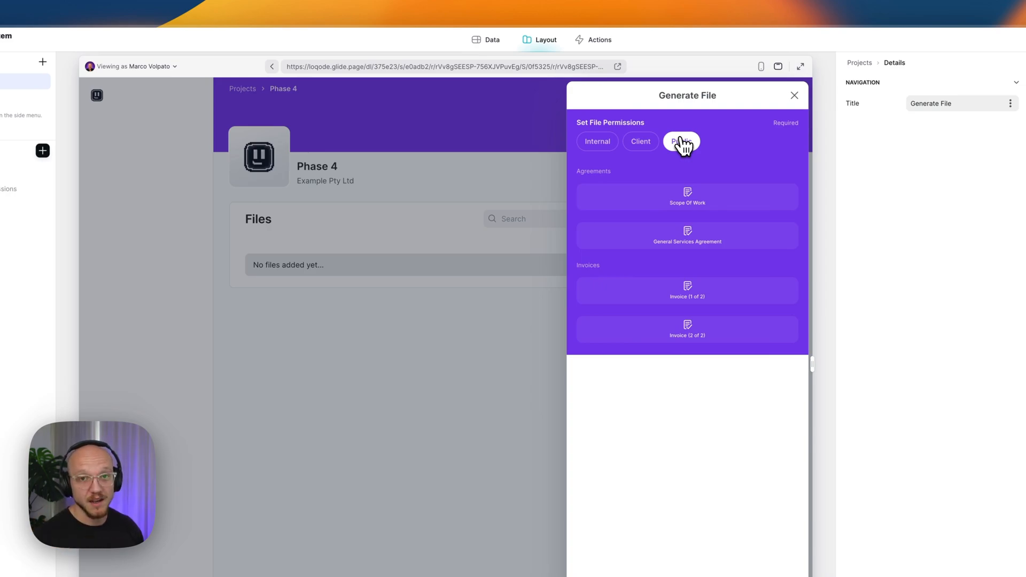
click(681, 141)
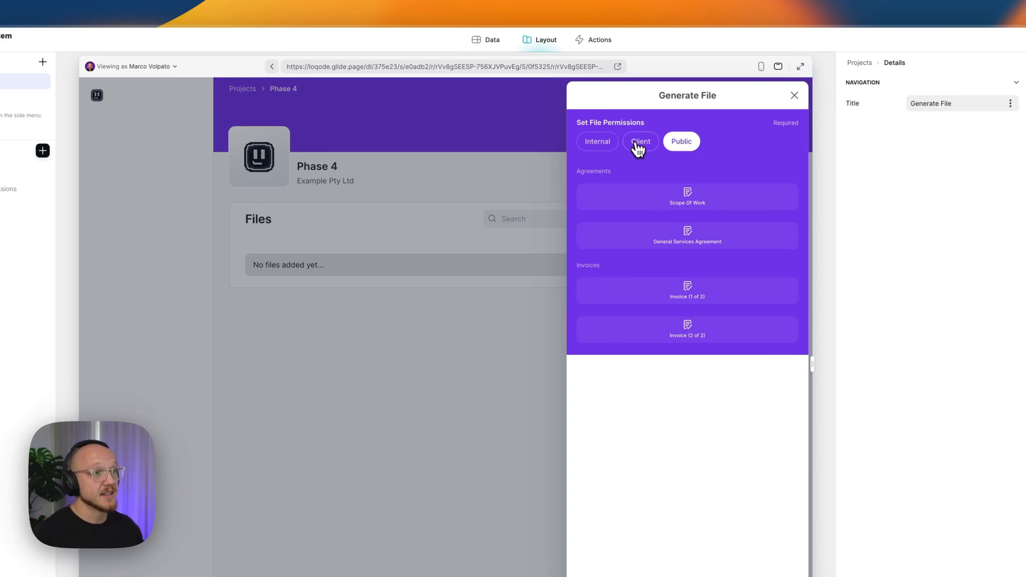
click(639, 141)
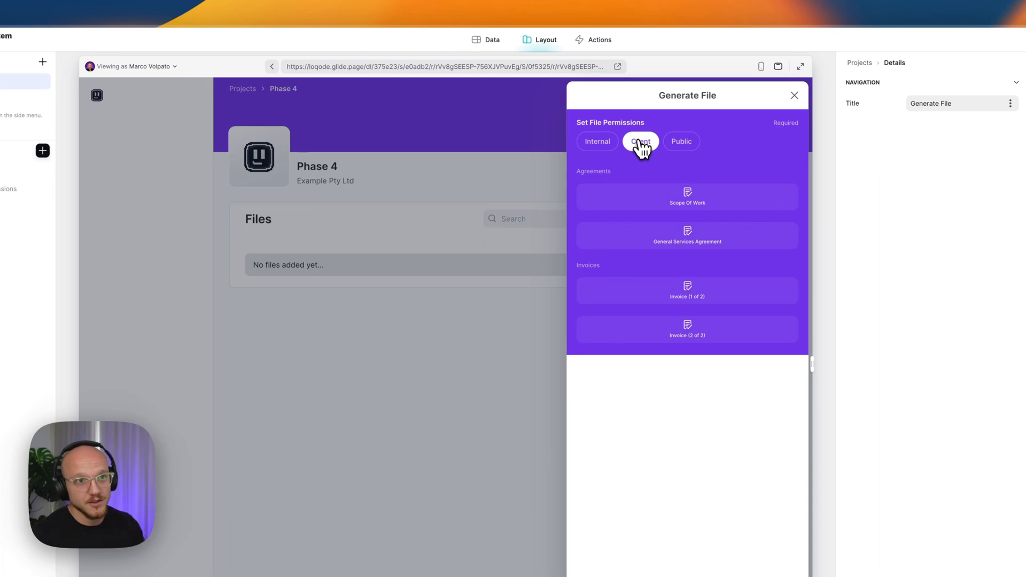
click(640, 141)
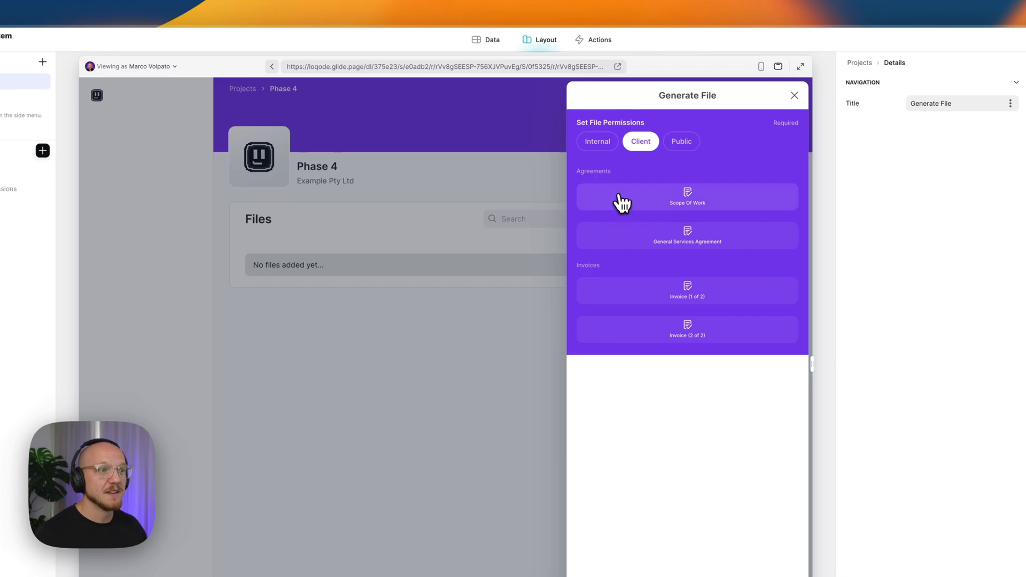
mouse_move(655, 205)
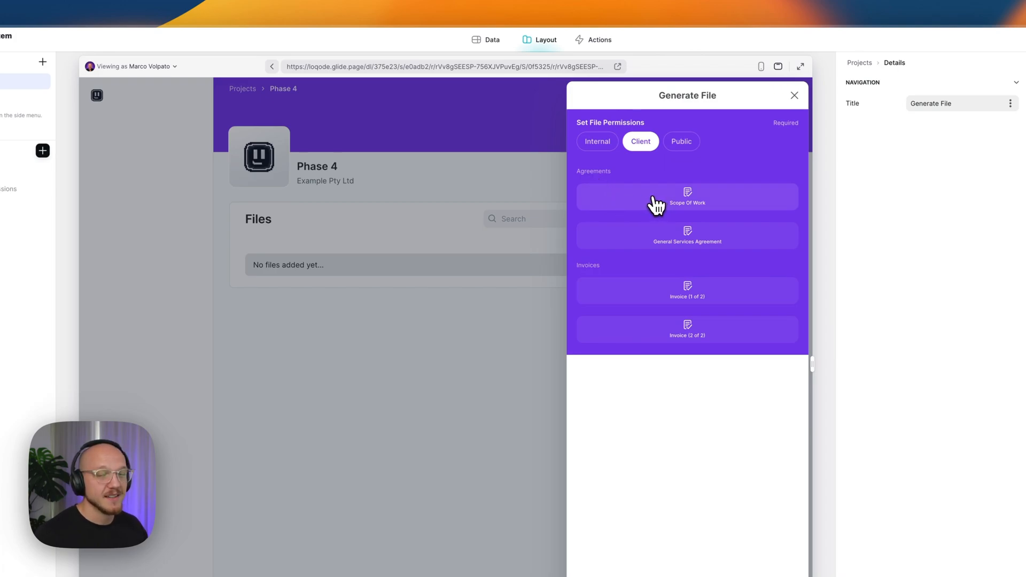
click(794, 95)
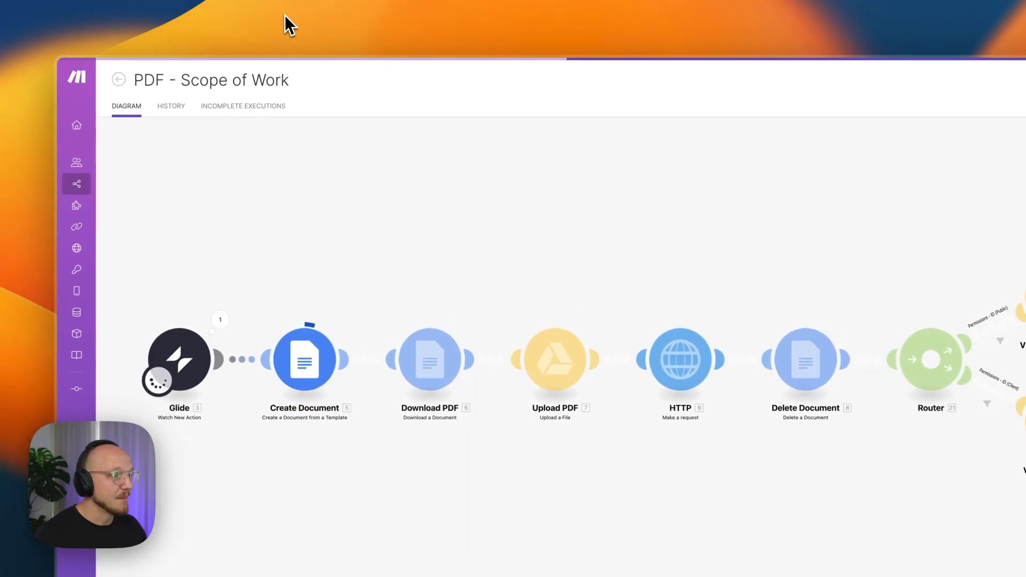
mouse_move(200, 343)
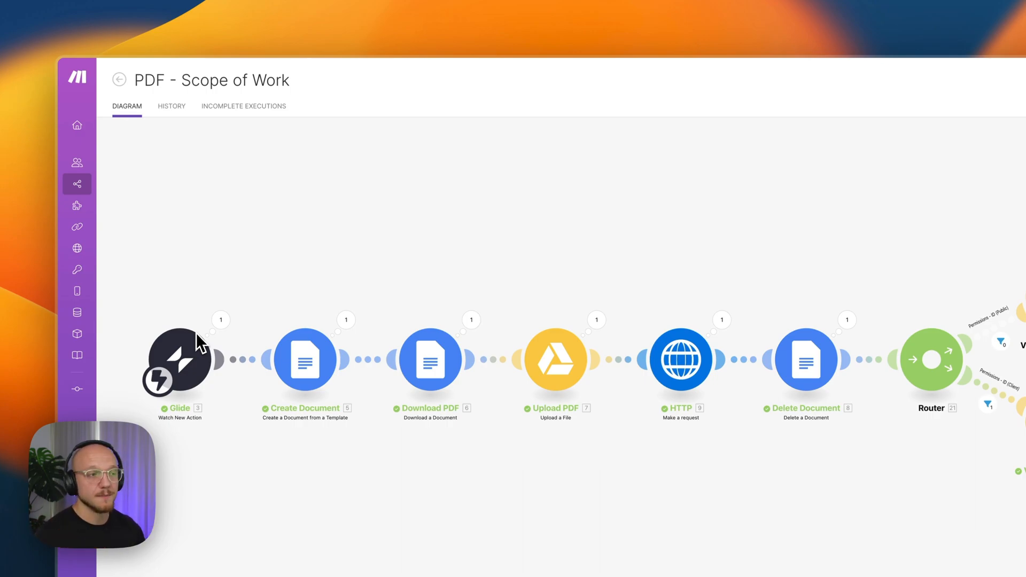
Inspect the data received by the Glide Watch New Action trigger module
click(76, 184)
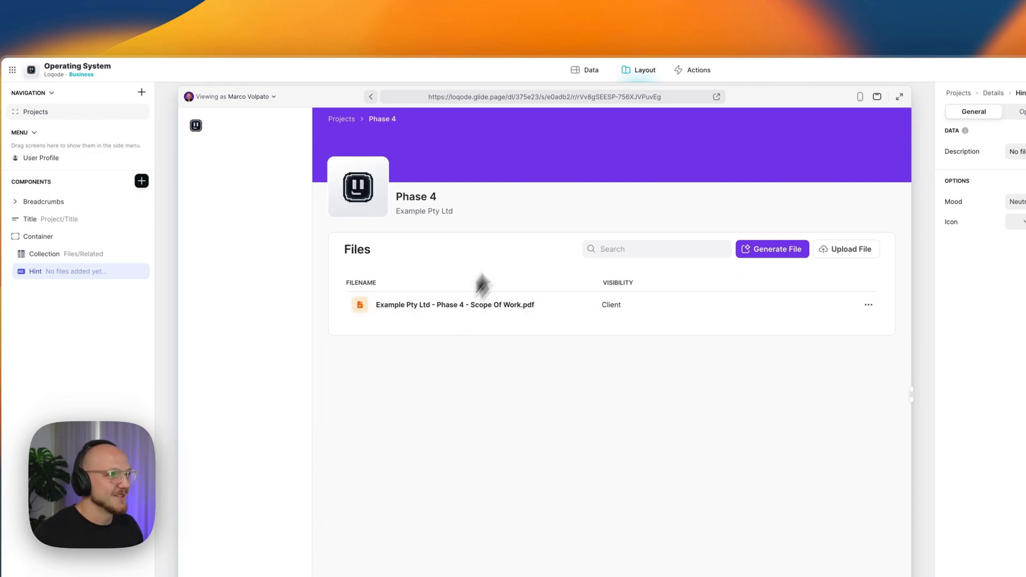
Open the PDF - Scope Of Work action in Glide's Actions and inspect its Trigger webhook step
click(589, 70)
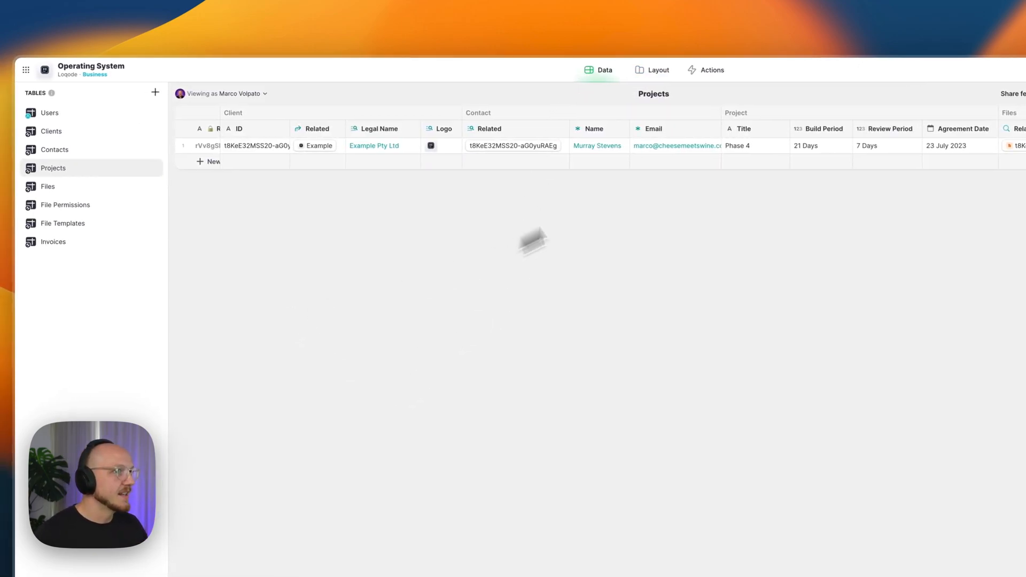
click(706, 70)
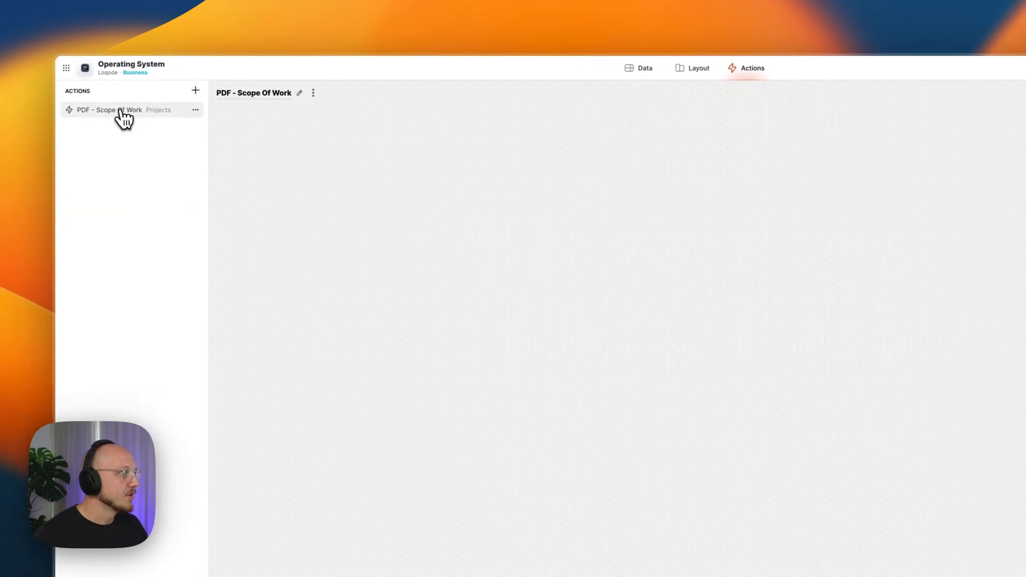
click(105, 109)
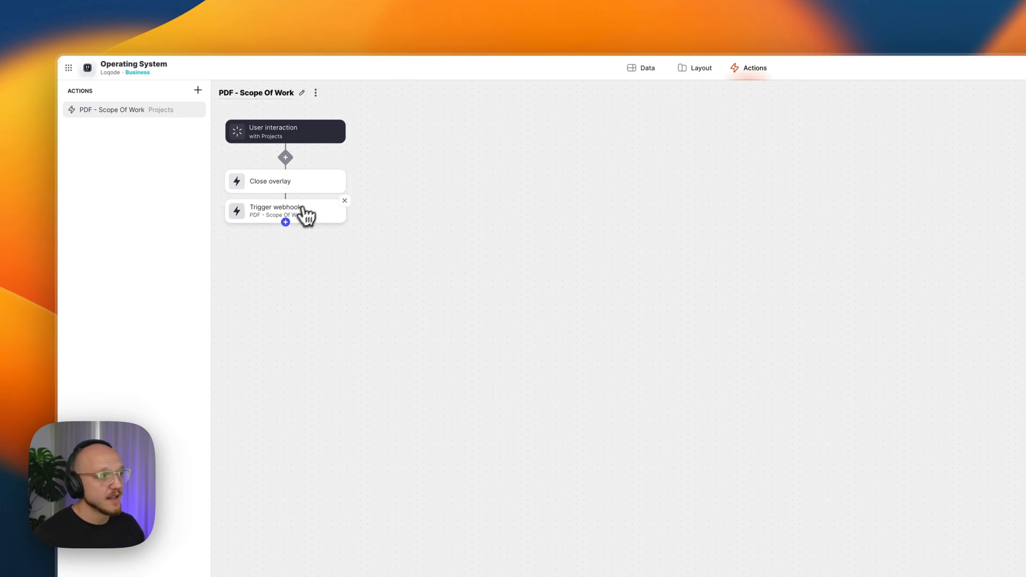
click(275, 210)
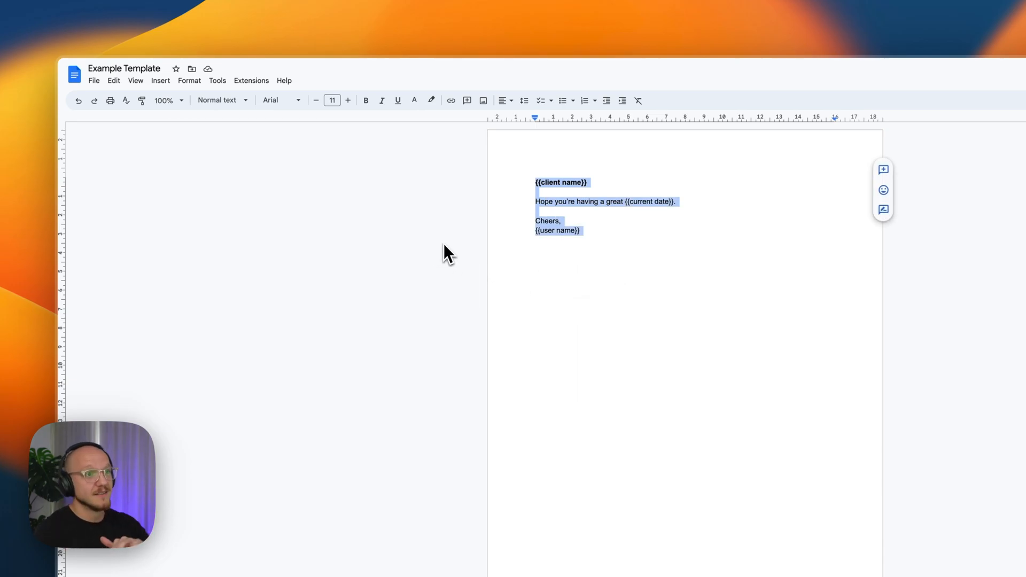
mouse_move(624, 304)
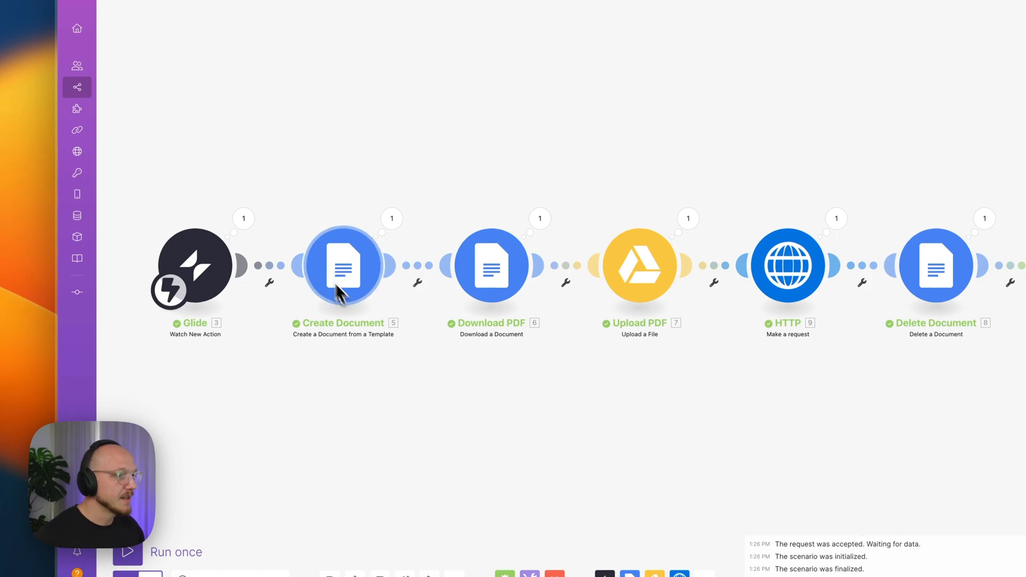
mouse_move(492, 269)
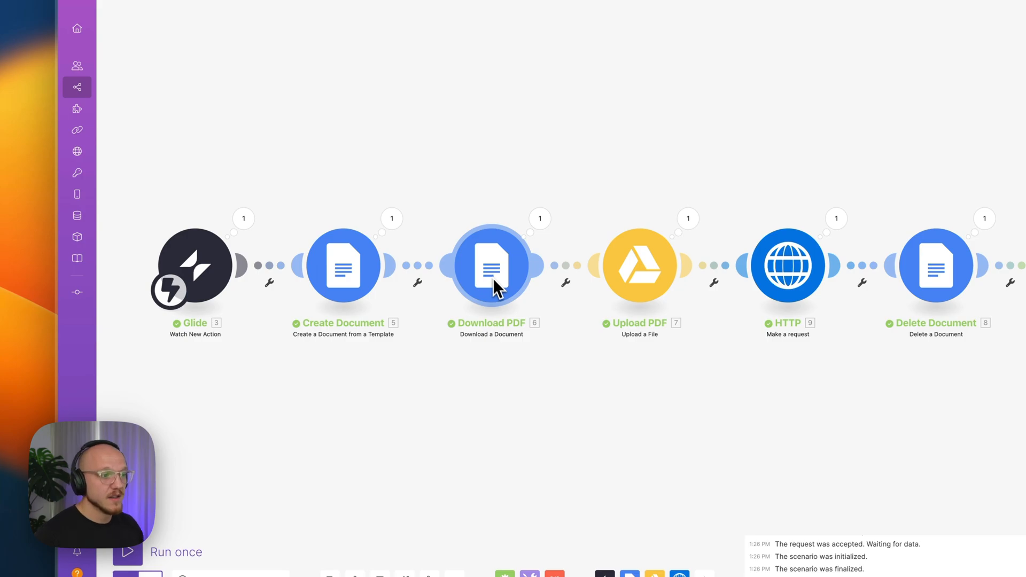
mouse_move(625, 267)
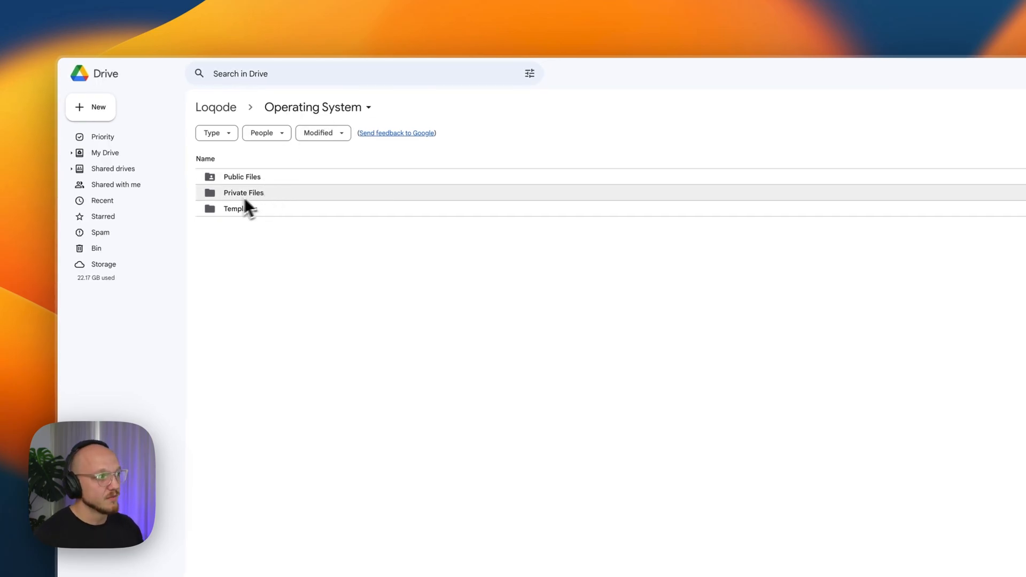
Check the generated Phase 4 Scope Of Work PDFs in Private Files, then return to Operating System
double_click(244, 192)
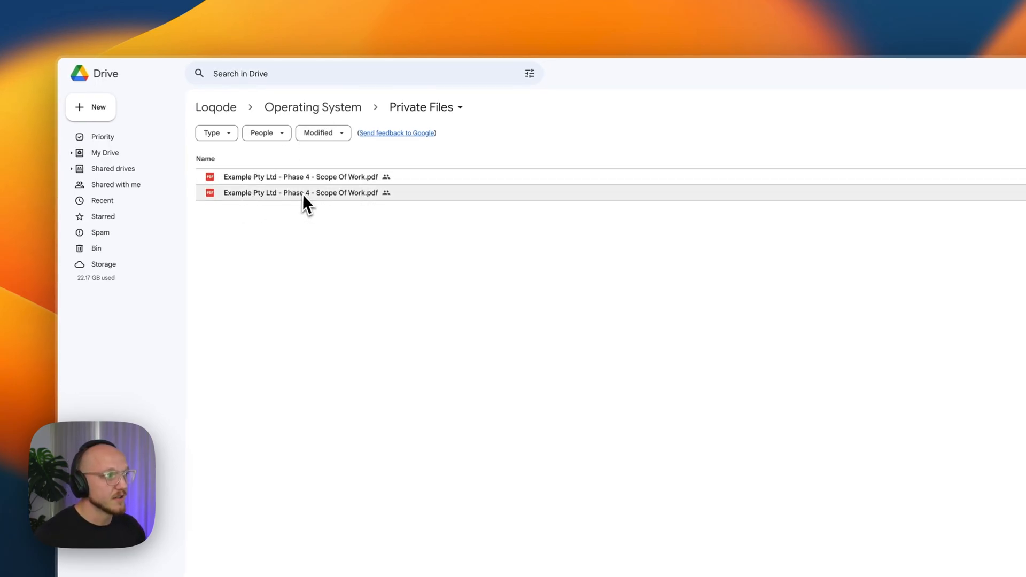
click(215, 107)
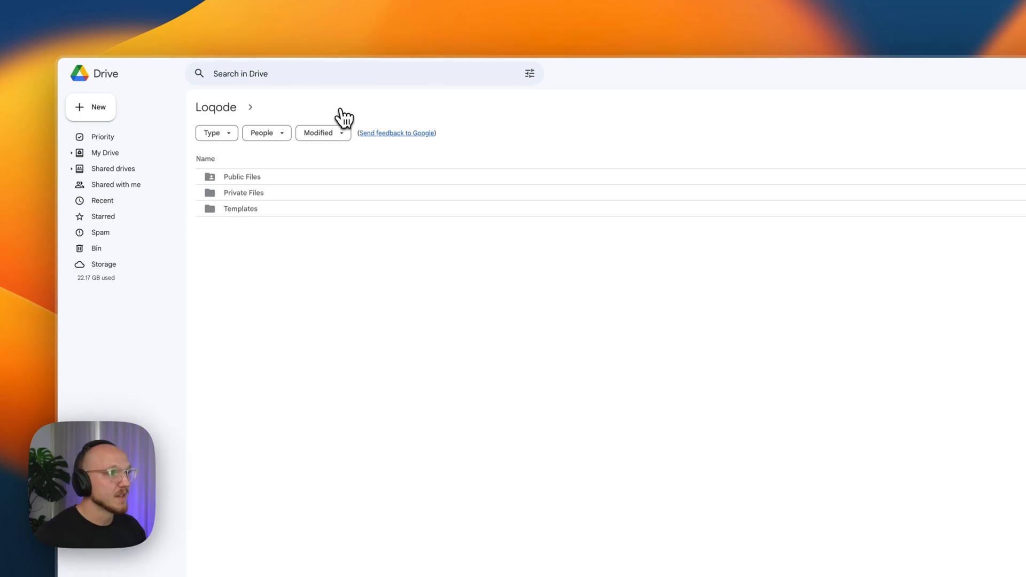
click(513, 289)
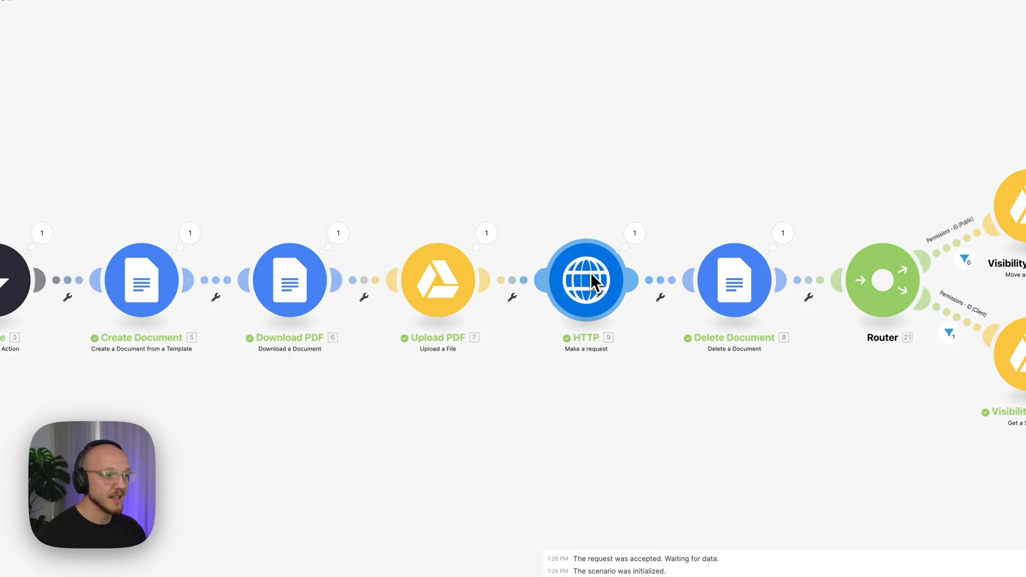
mouse_move(438, 280)
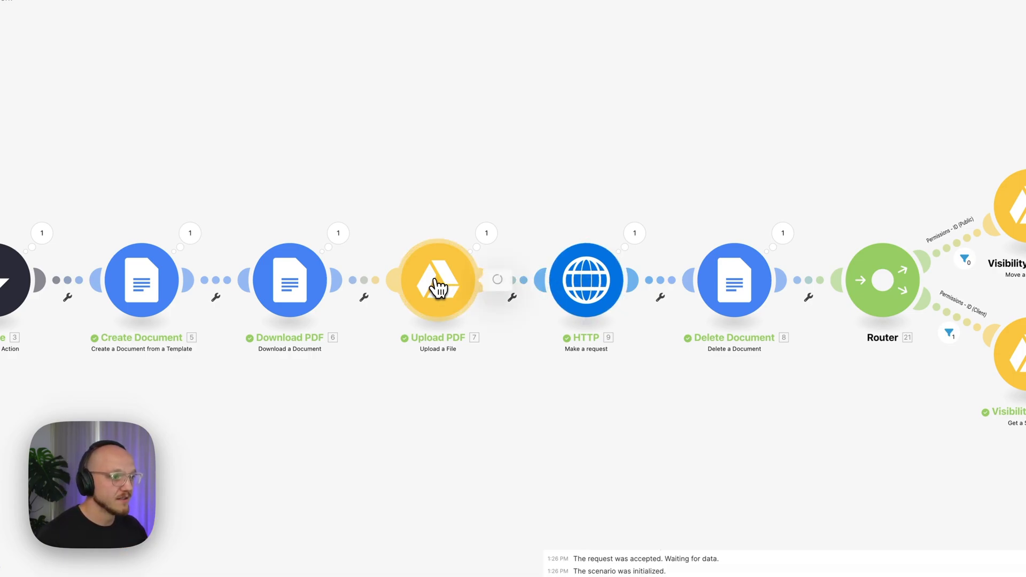
Inspect the Upload PDF module's output in the Make scenario run
click(438, 280)
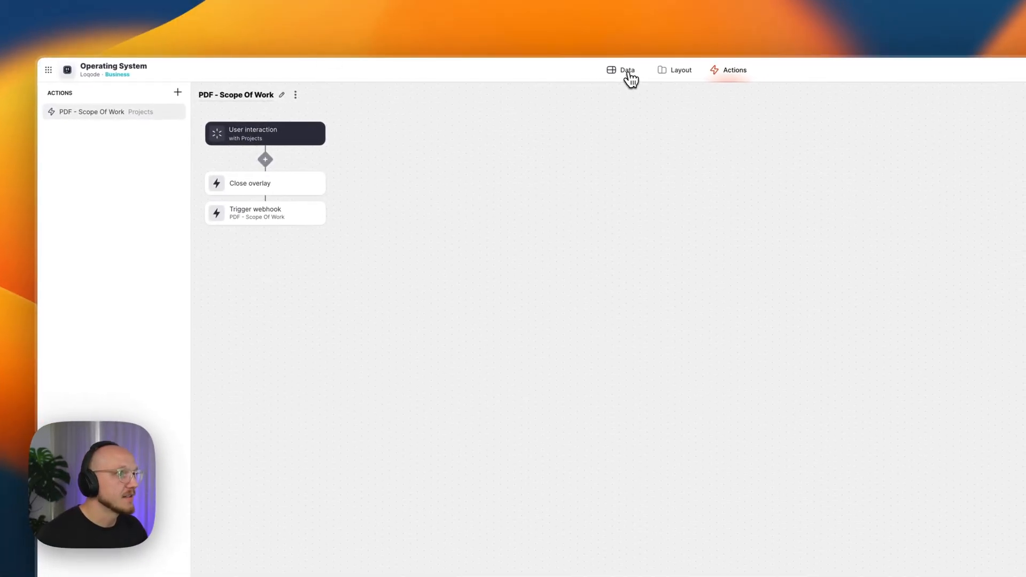
Open the Glide Files table and check the Scope Of Work PDF row's project ID
click(626, 70)
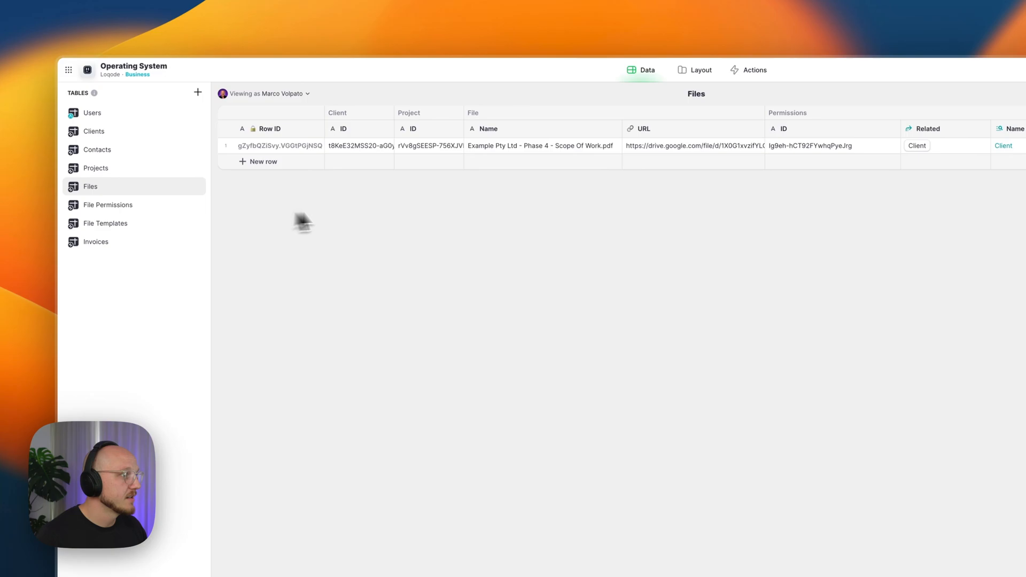
click(358, 145)
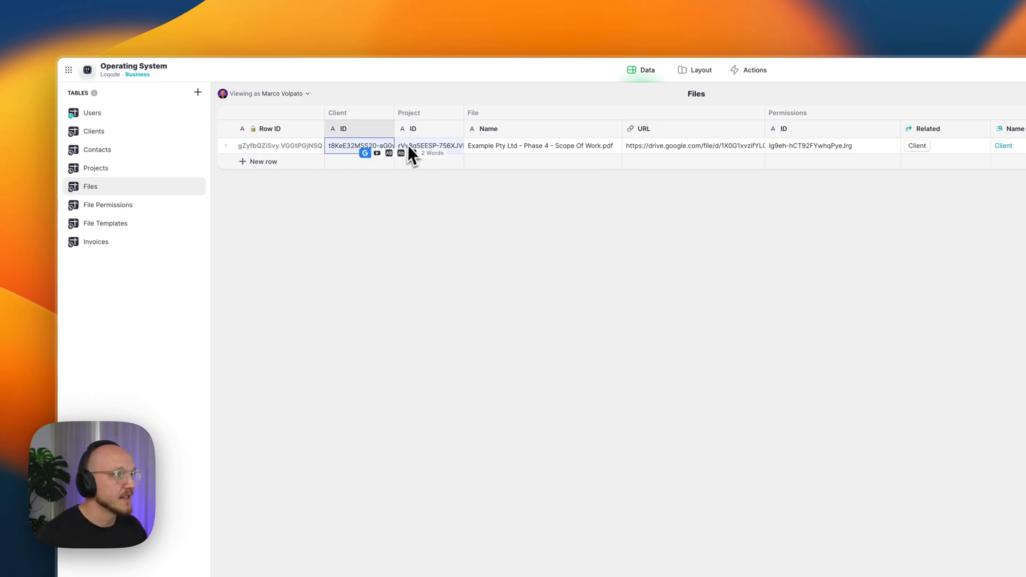
click(540, 146)
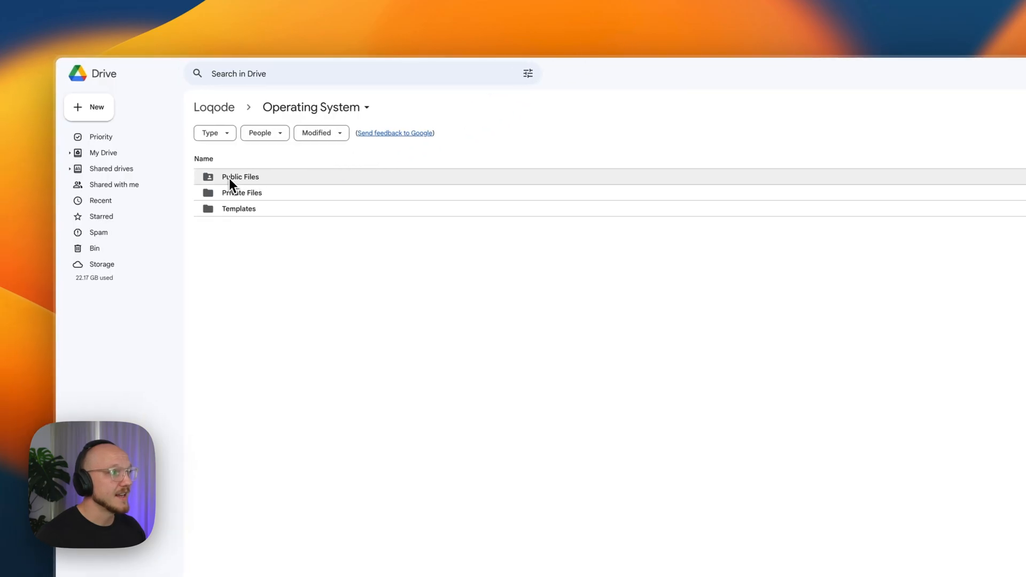
Open the Public Files folder in the Operating System Drive folder
double_click(240, 177)
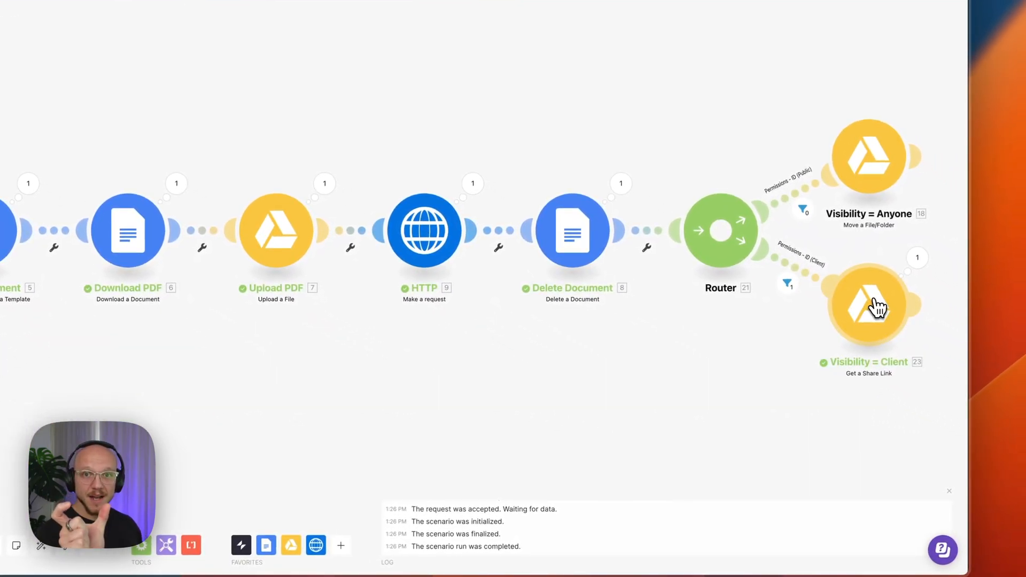
Inspect the share-link output of the Visibility = Client branch module
click(868, 308)
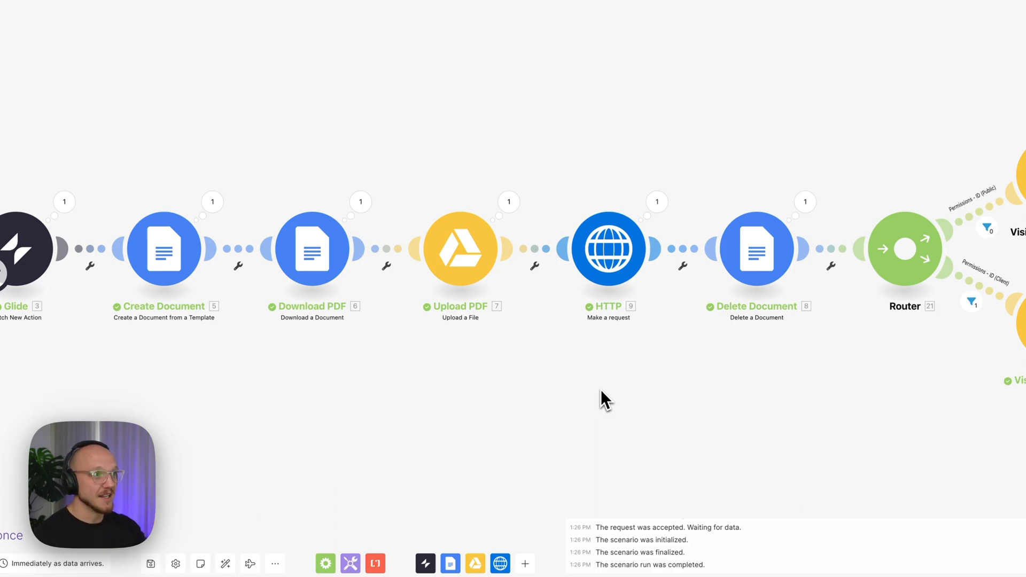
mouse_move(381, 212)
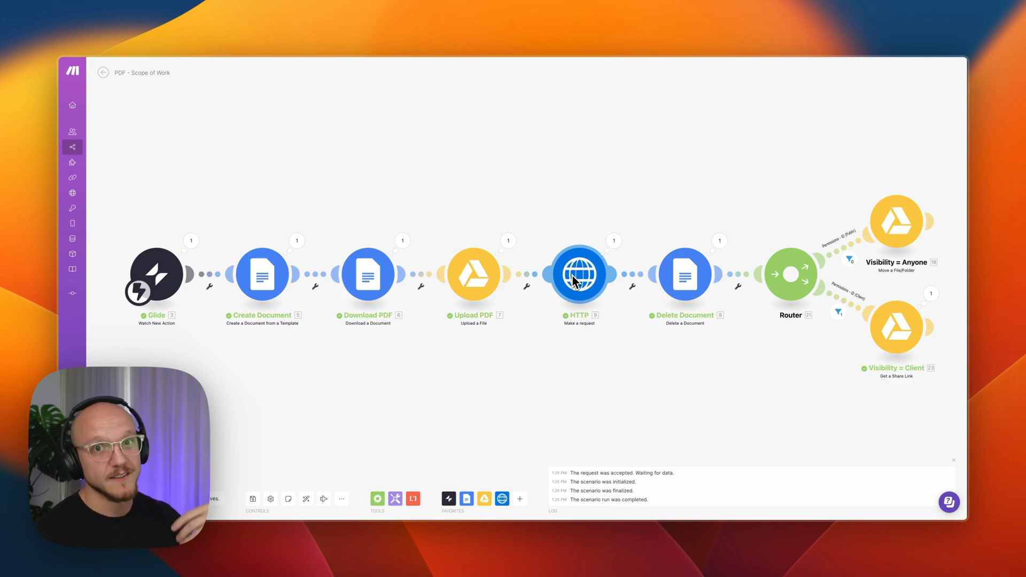
mouse_move(457, 156)
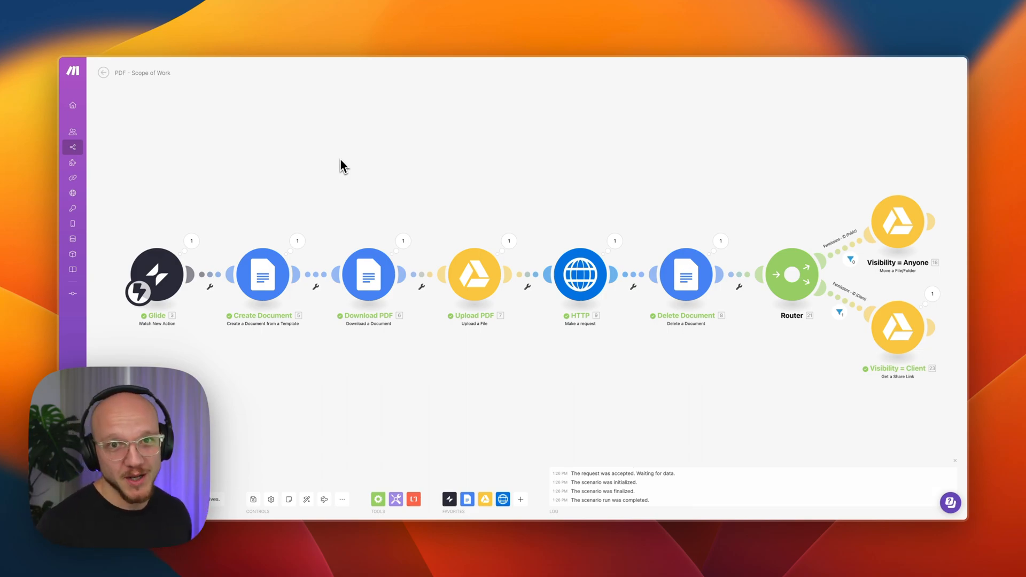
mouse_move(330, 135)
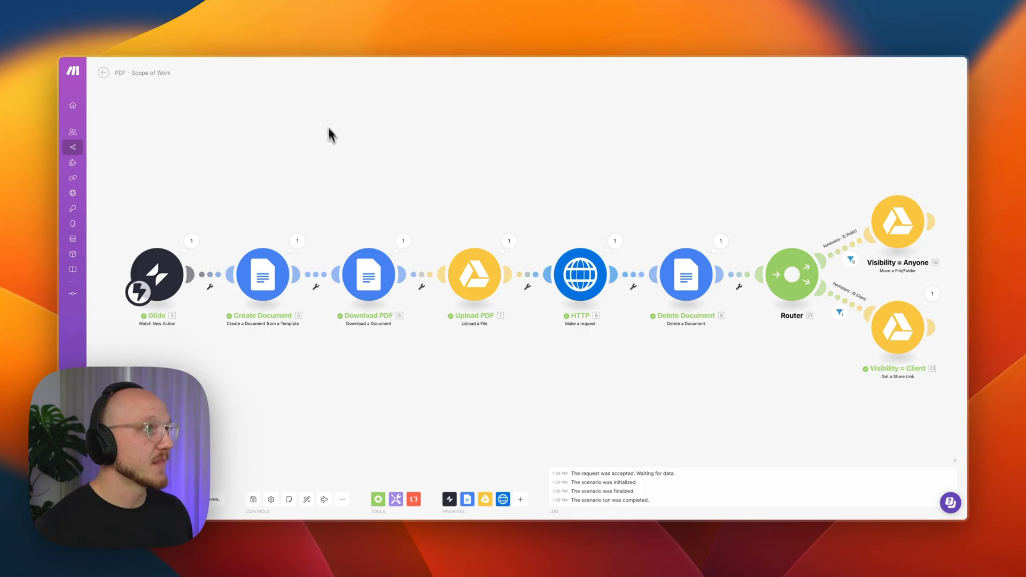
mouse_move(322, 38)
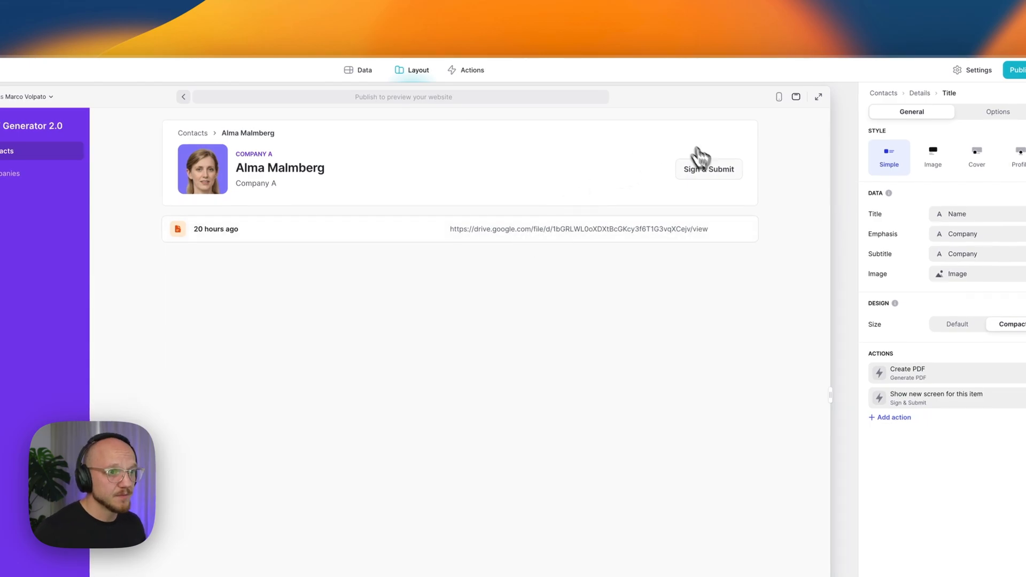
Open Sign & Submit for the contact and generate the signed health declaration PDF
click(708, 168)
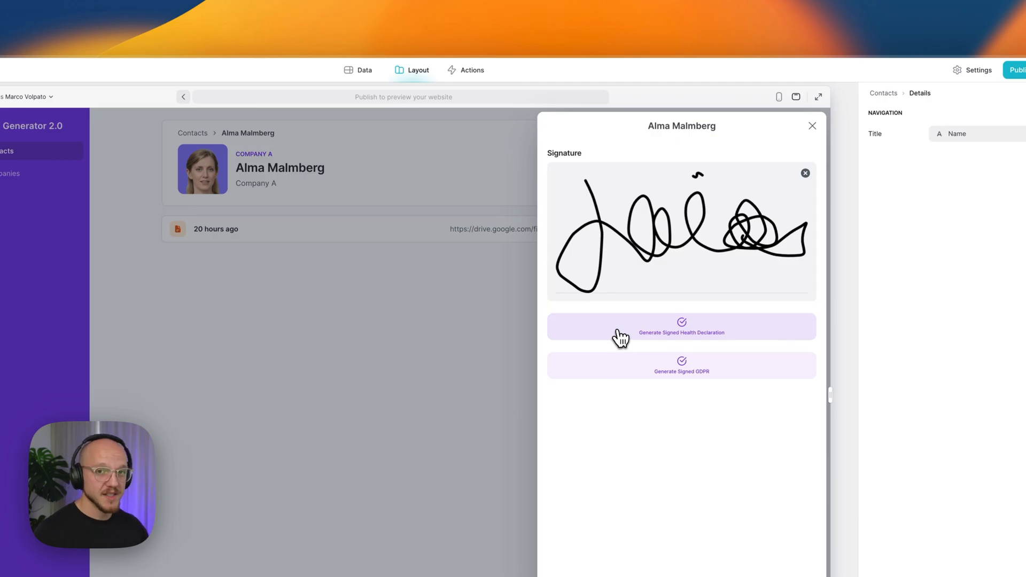
click(812, 125)
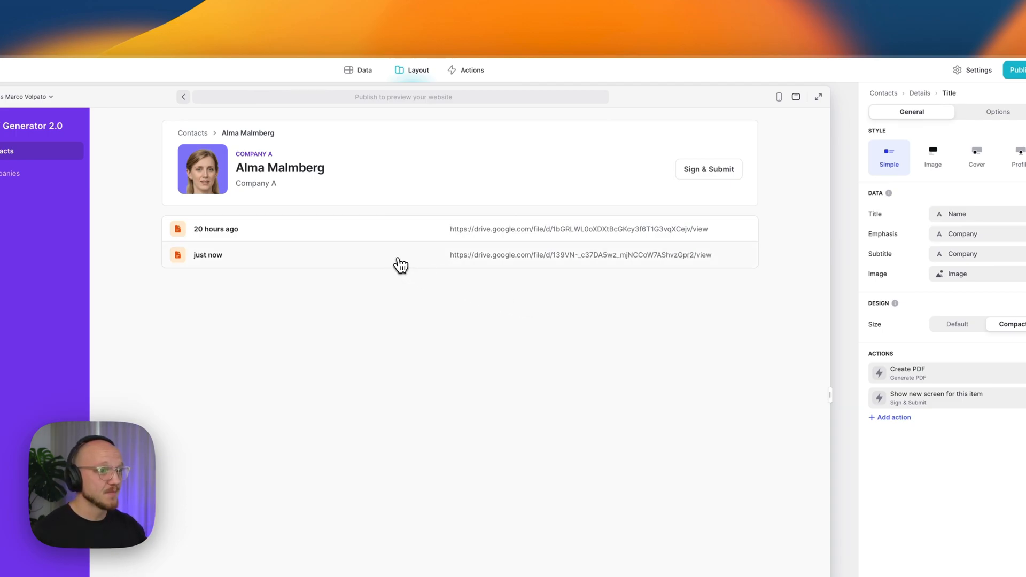
click(207, 254)
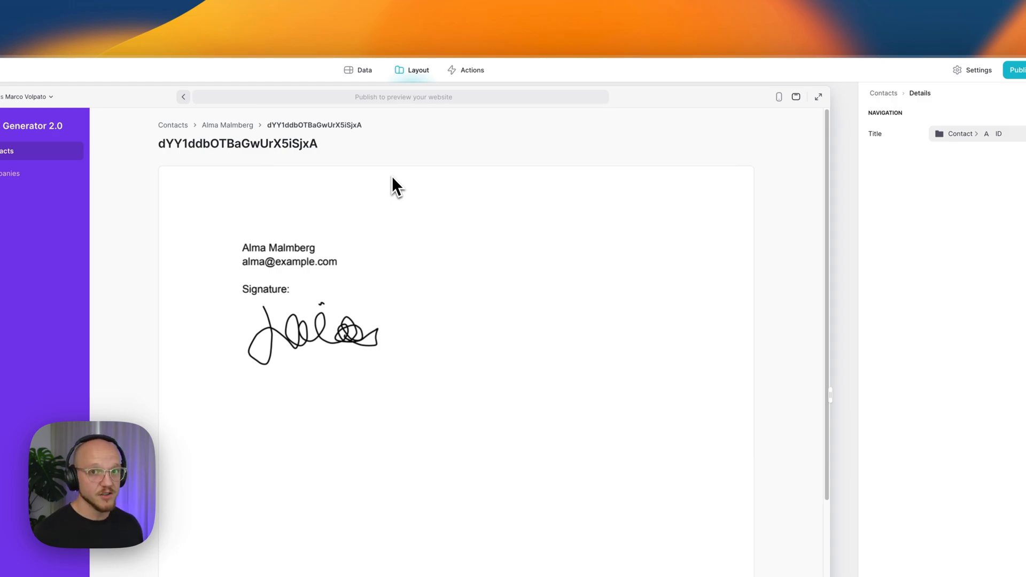
mouse_move(458, 164)
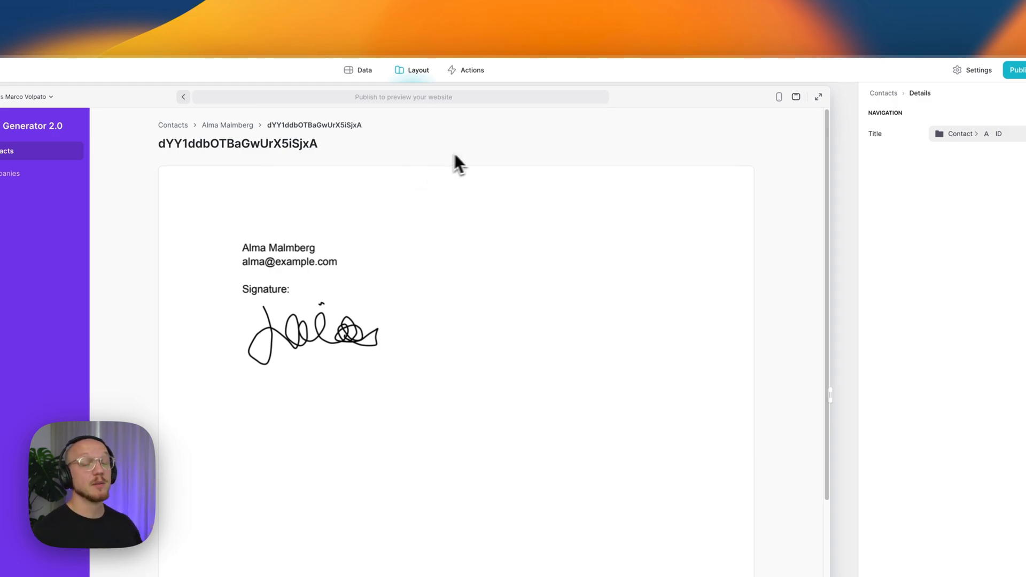
mouse_move(480, 162)
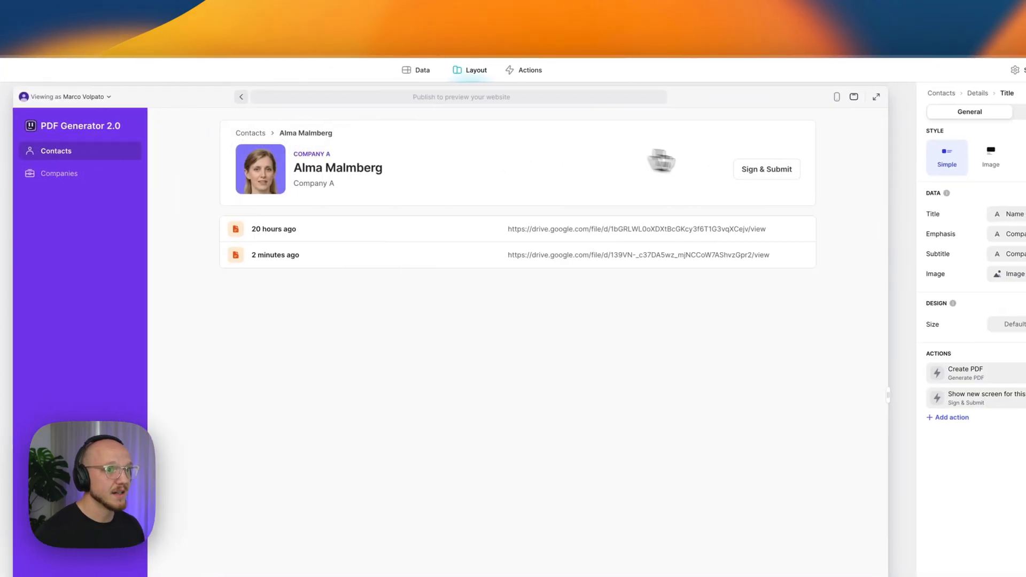
click(766, 168)
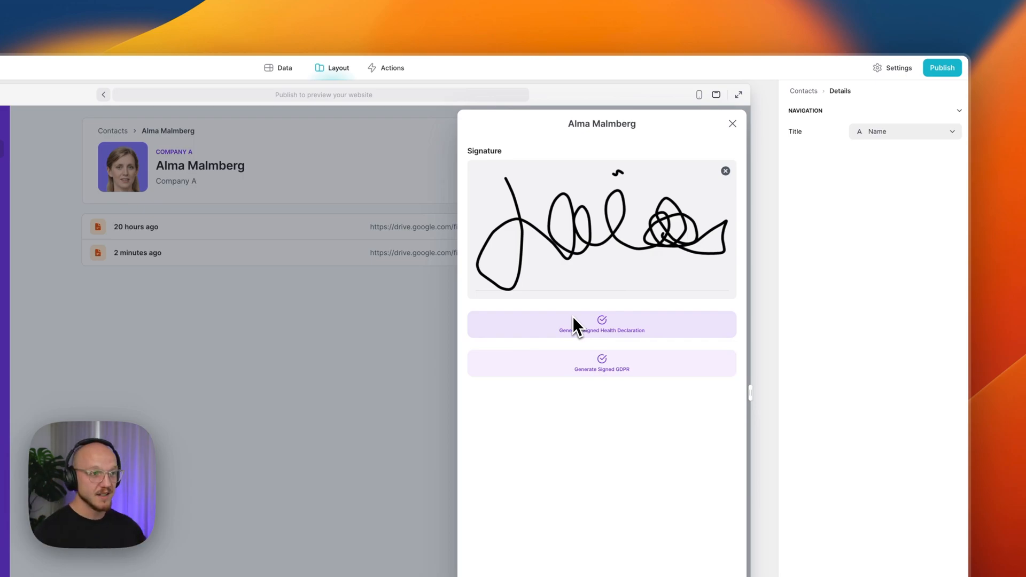
mouse_move(553, 437)
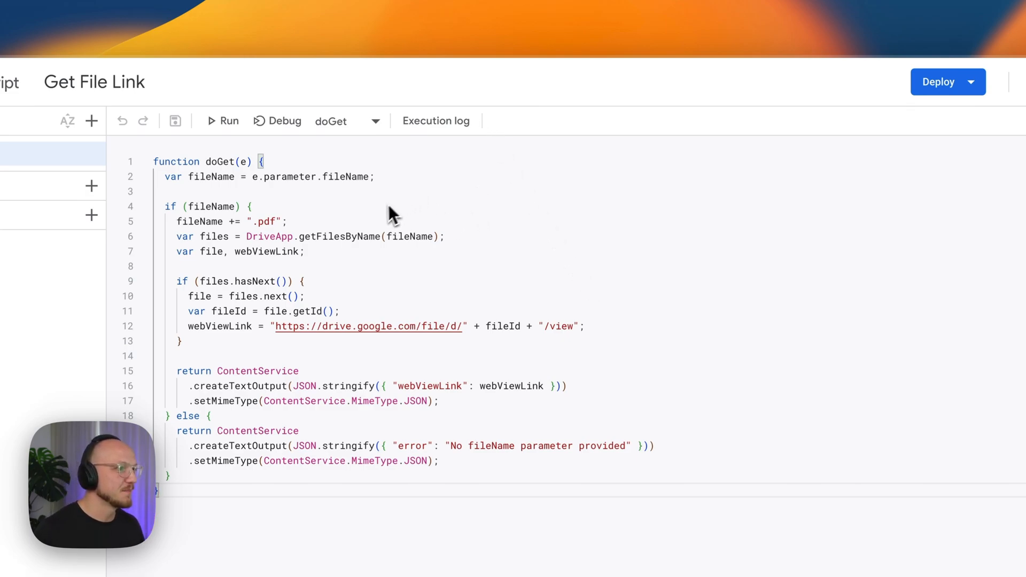
mouse_move(321, 43)
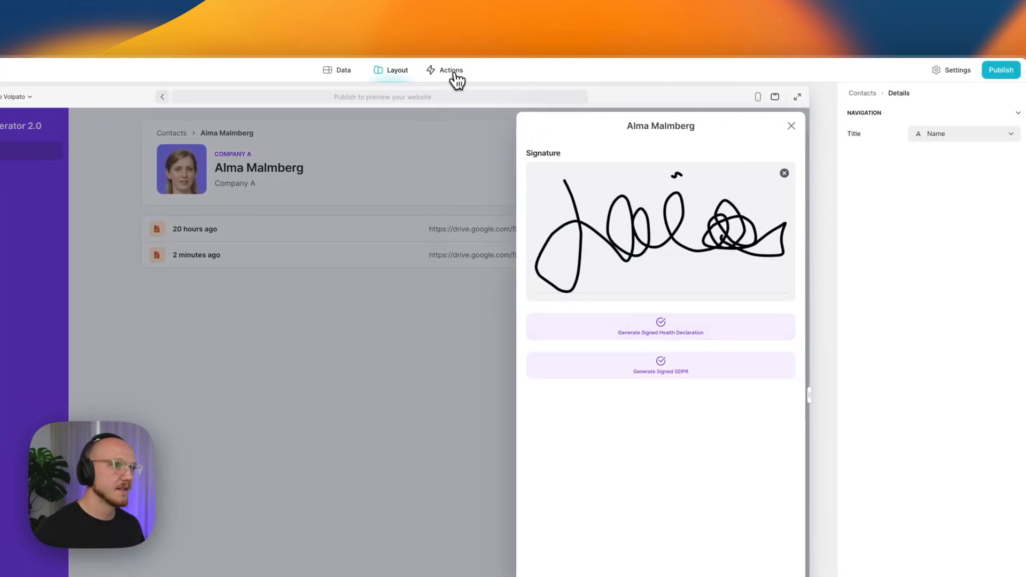
Open the Create PDF action from Glide's actions list
click(450, 70)
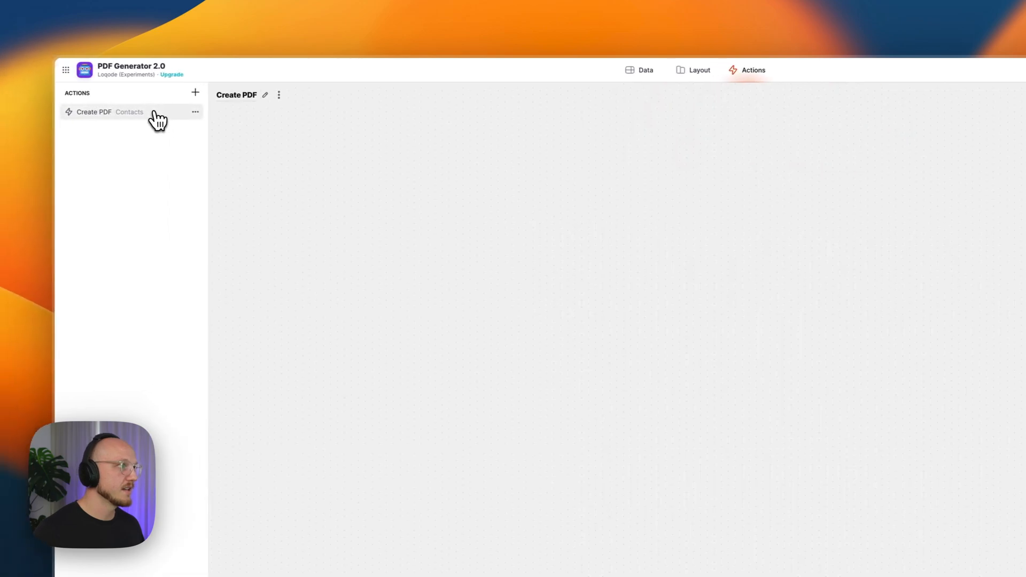
Review the Create PDF workflow's user profile column updates and Clear Cache trigger value
click(93, 111)
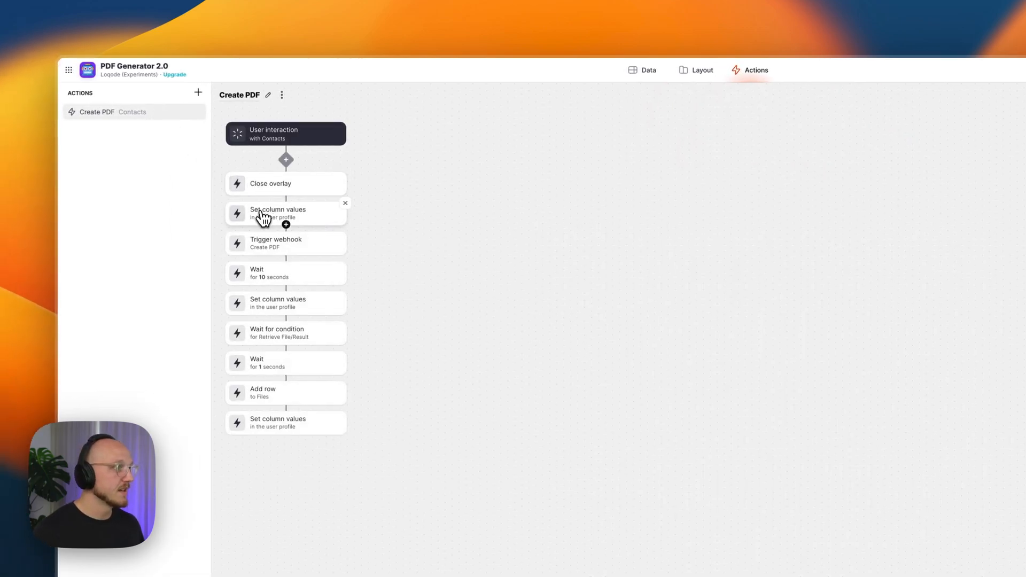
click(277, 213)
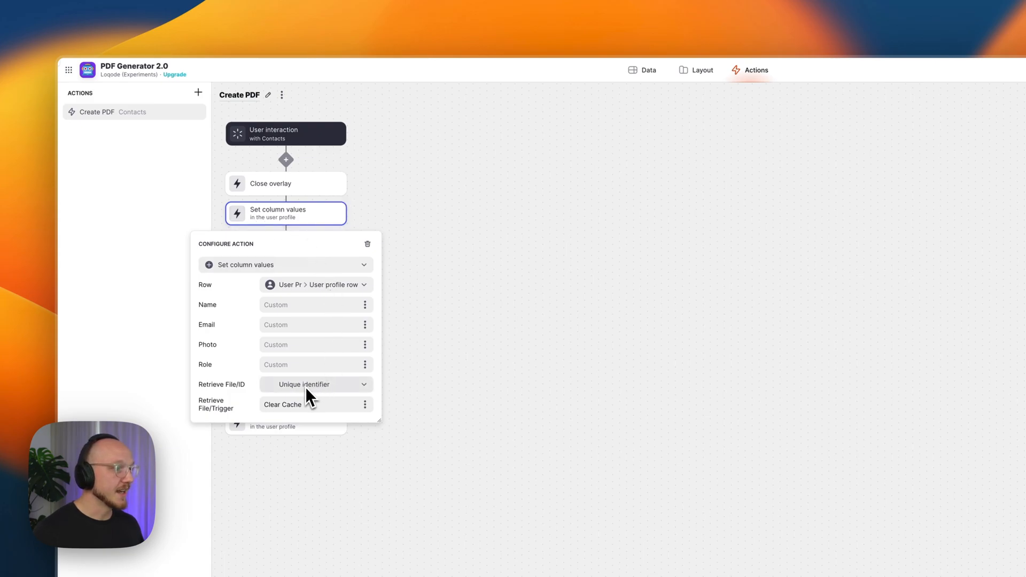
mouse_move(308, 384)
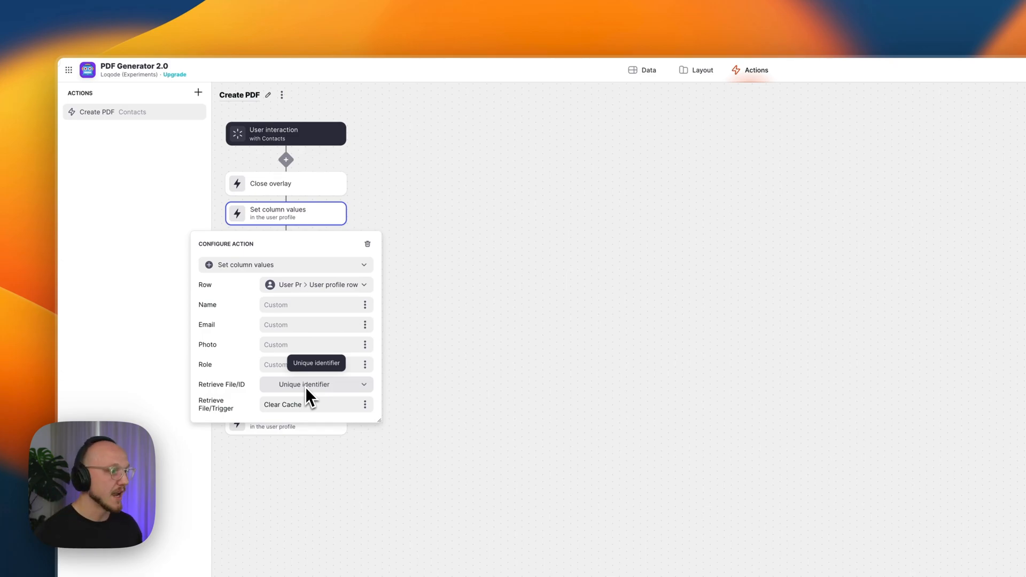
scroll(down, 3)
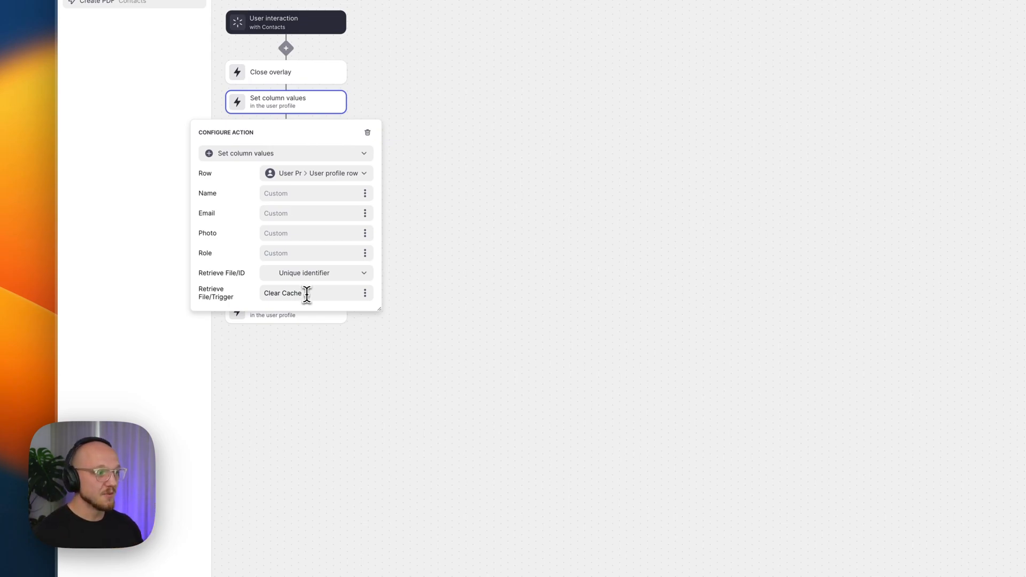
double_click(281, 292)
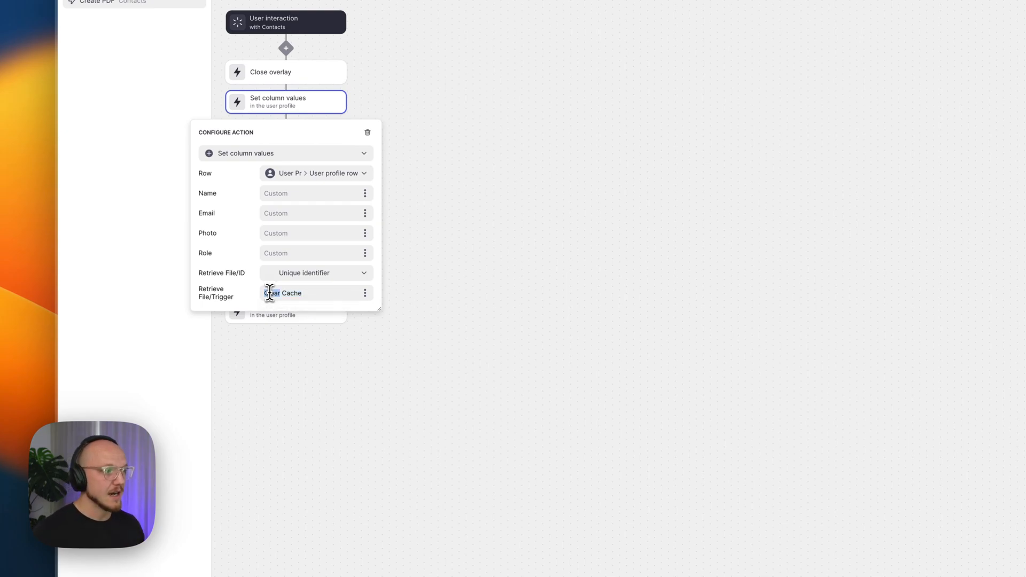
double_click(283, 292)
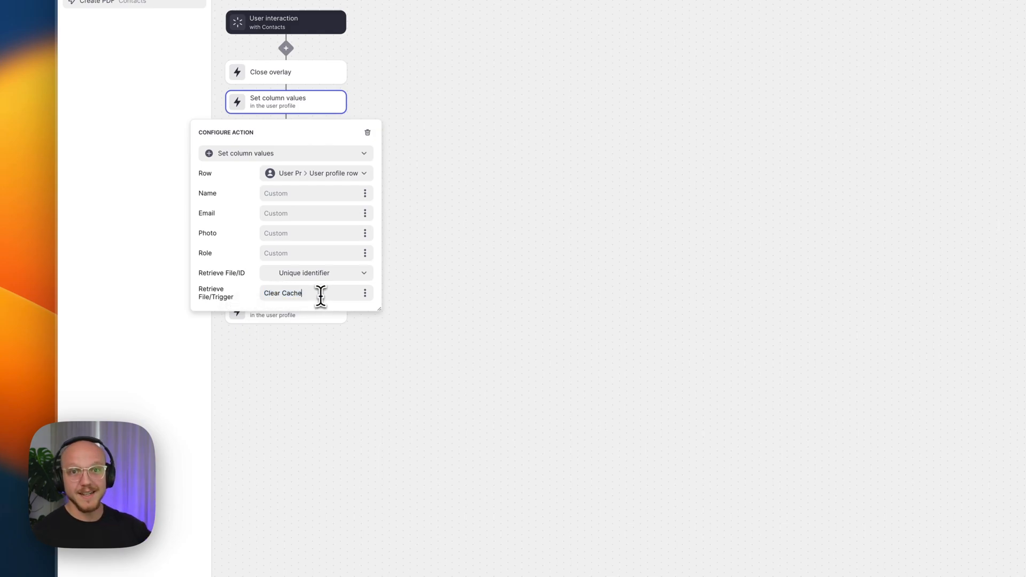
mouse_move(502, 217)
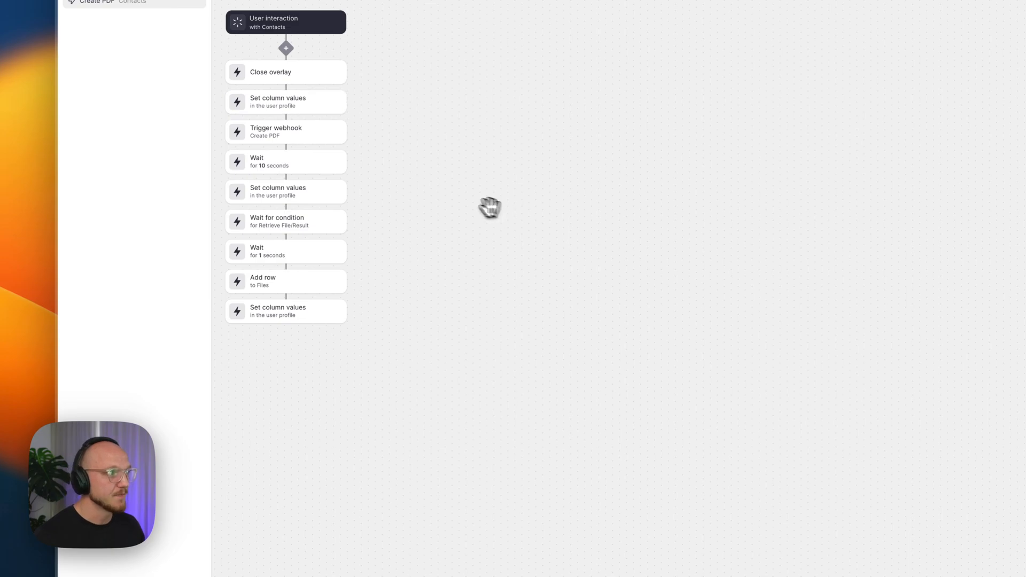
Confirm the Trigger webhook's File ID maps to User Profile > Retrieve File > ID
click(285, 131)
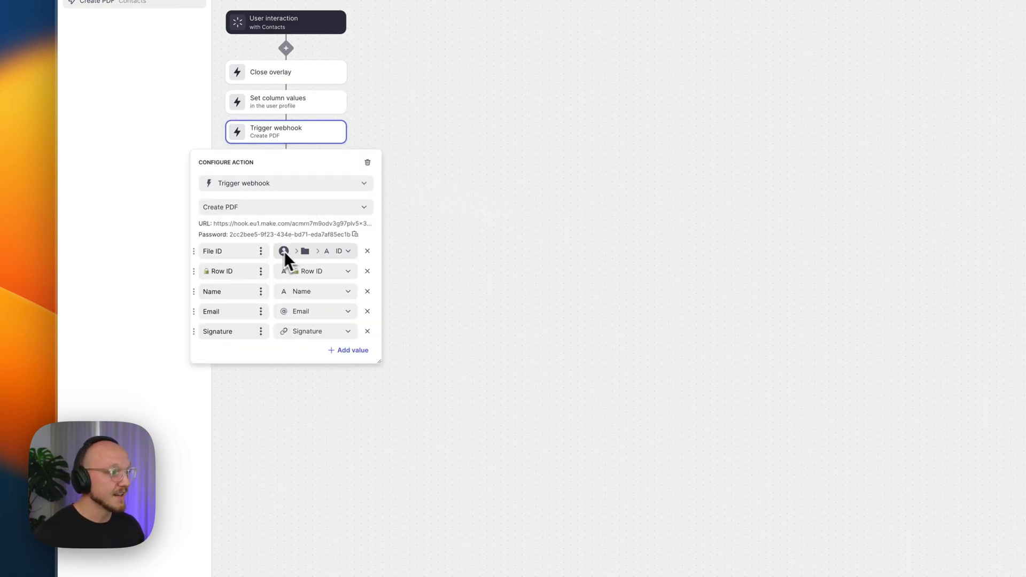
click(339, 250)
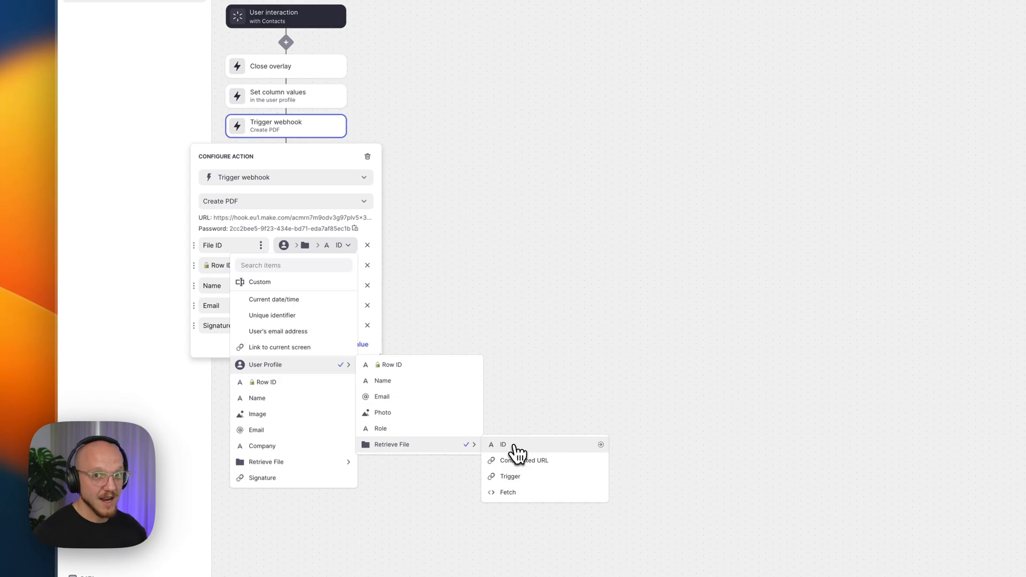
click(502, 444)
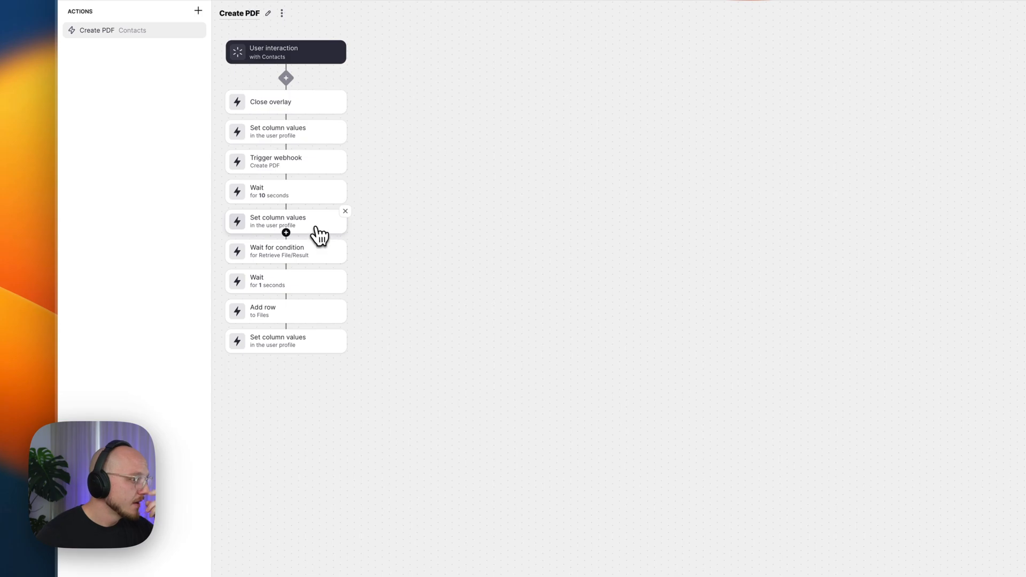
click(277, 221)
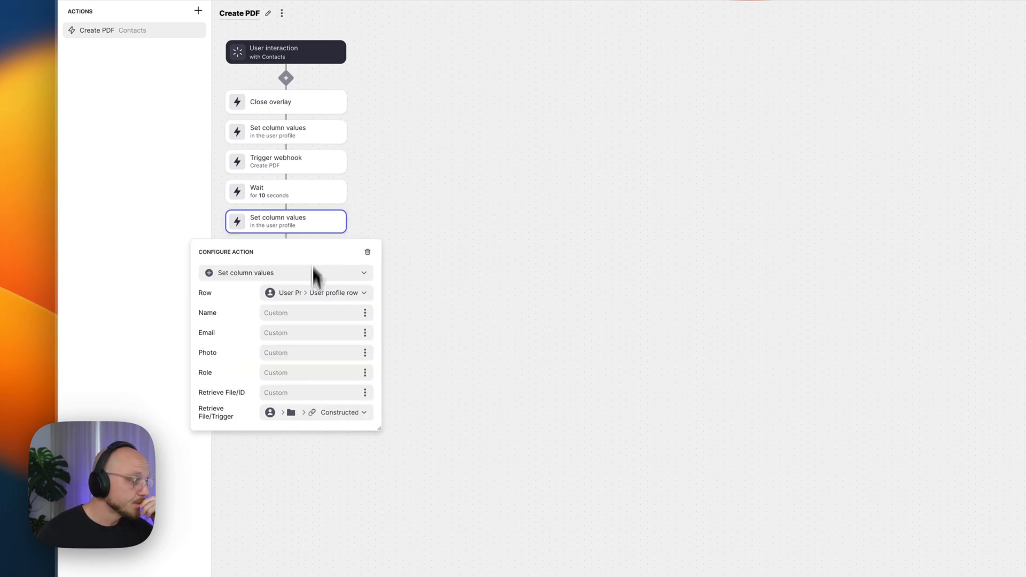
mouse_move(320, 415)
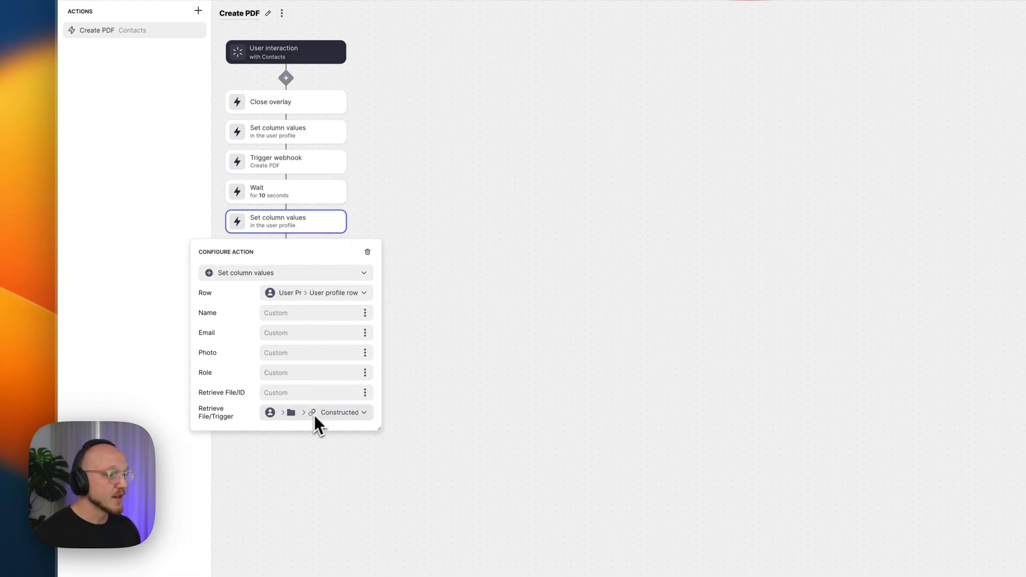
mouse_move(307, 422)
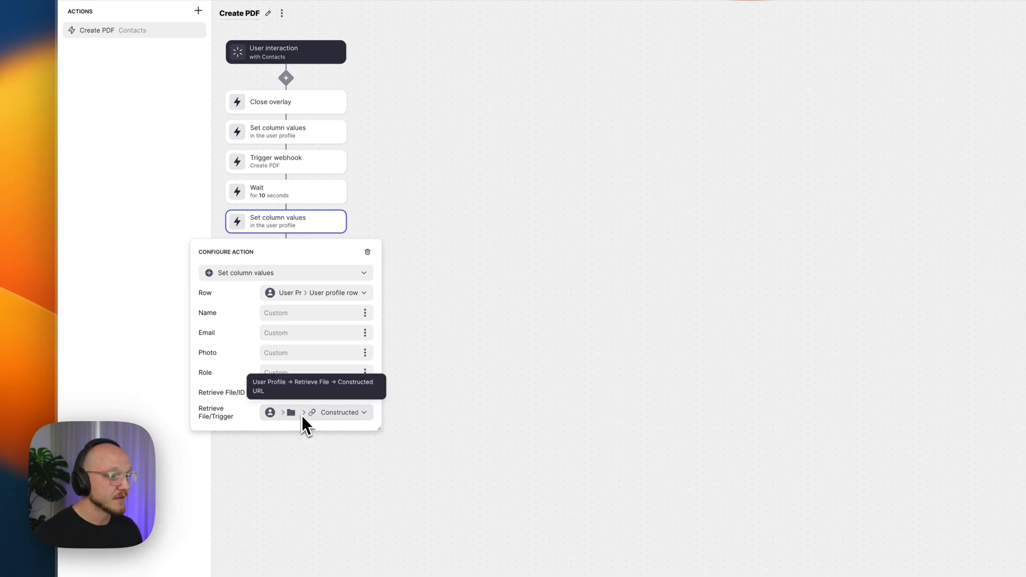
mouse_move(327, 417)
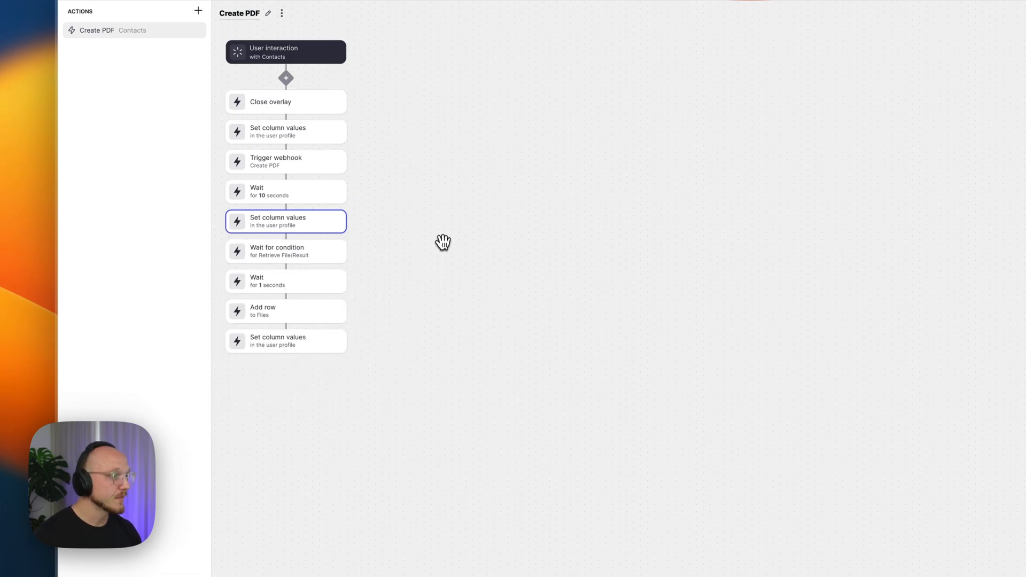
click(285, 251)
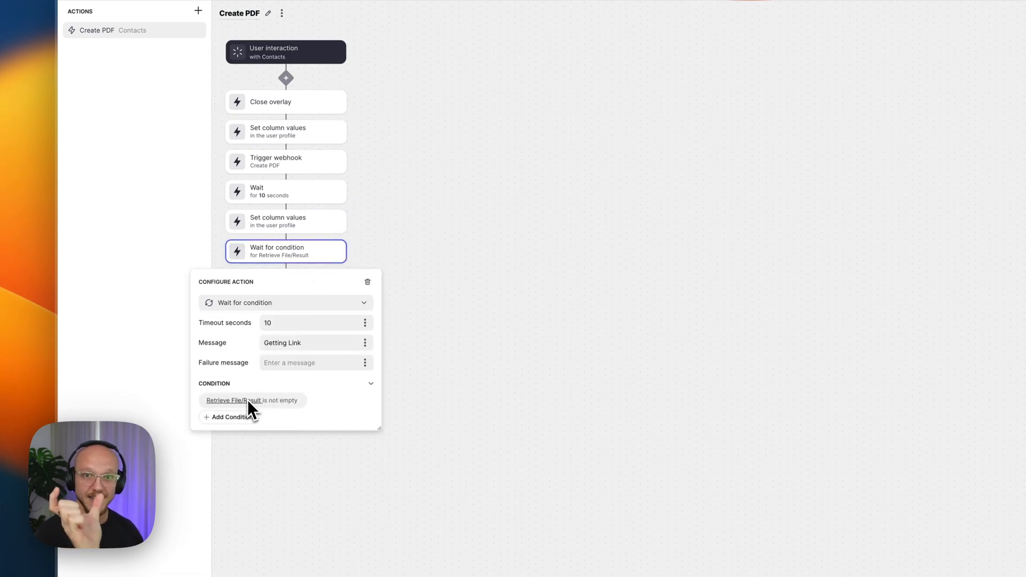
mouse_move(320, 268)
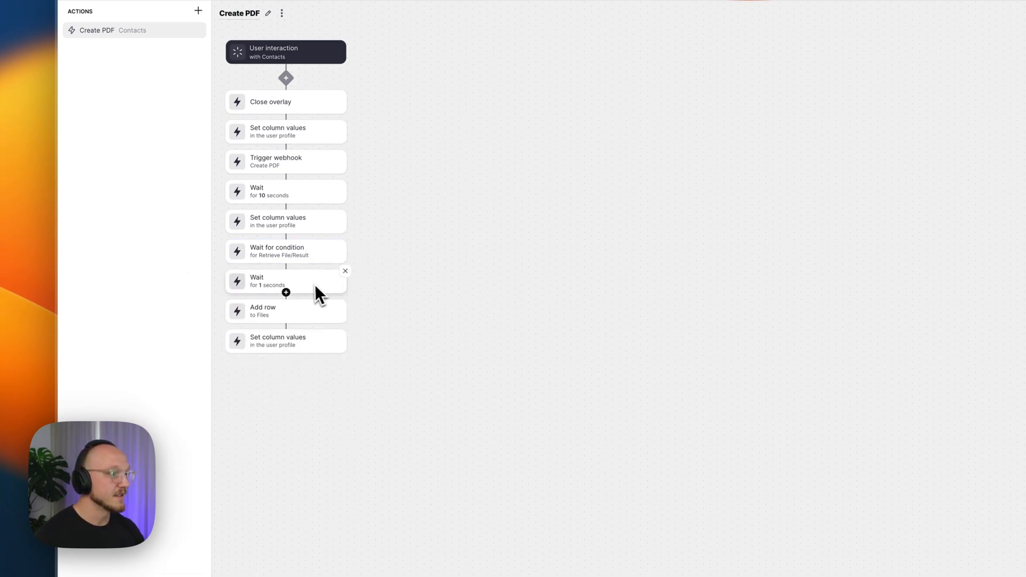
mouse_move(337, 294)
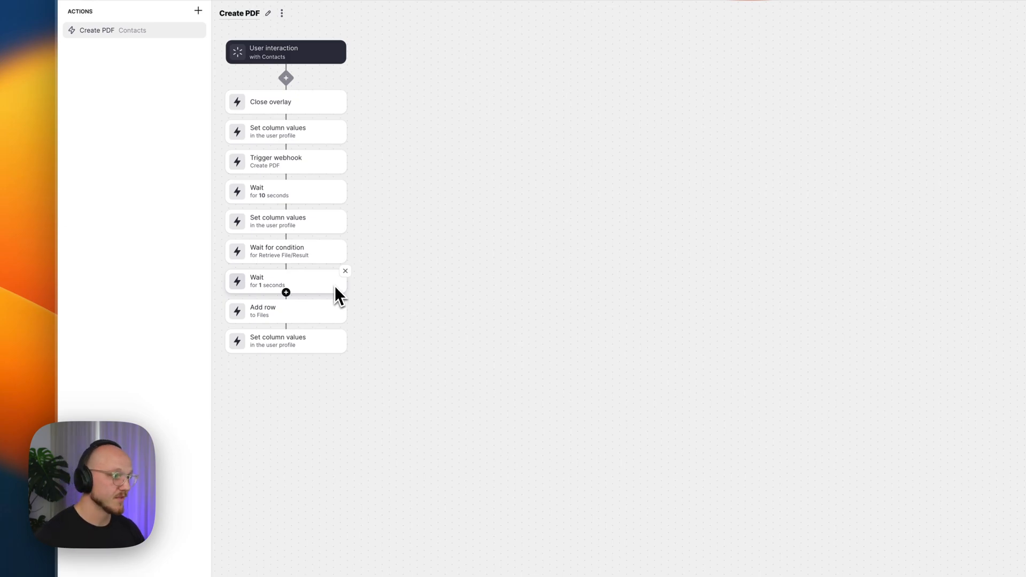
mouse_move(343, 306)
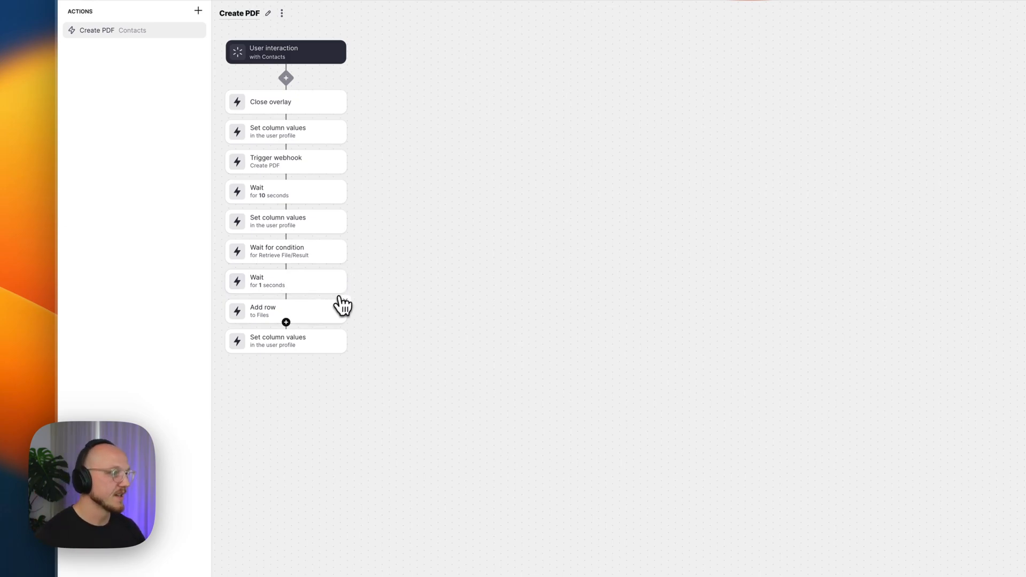
click(284, 310)
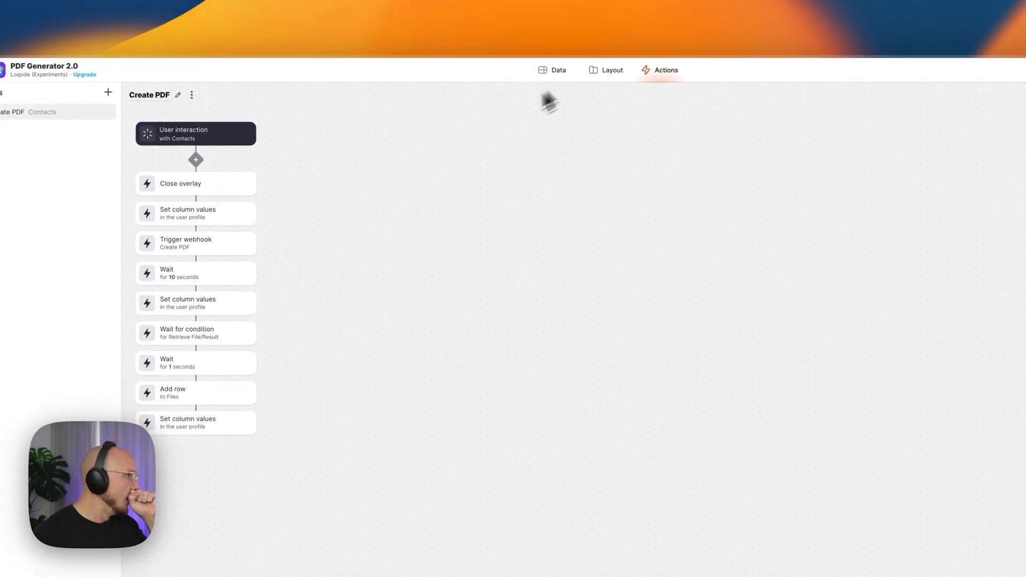
click(196, 422)
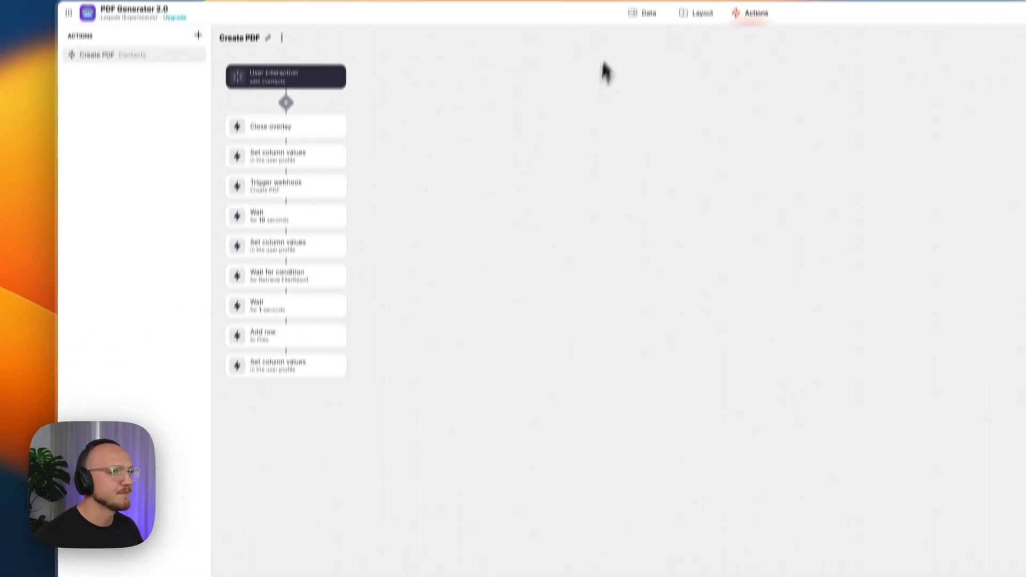
In the Users table, enter and remove test values in the ID and Trigger cells
click(647, 70)
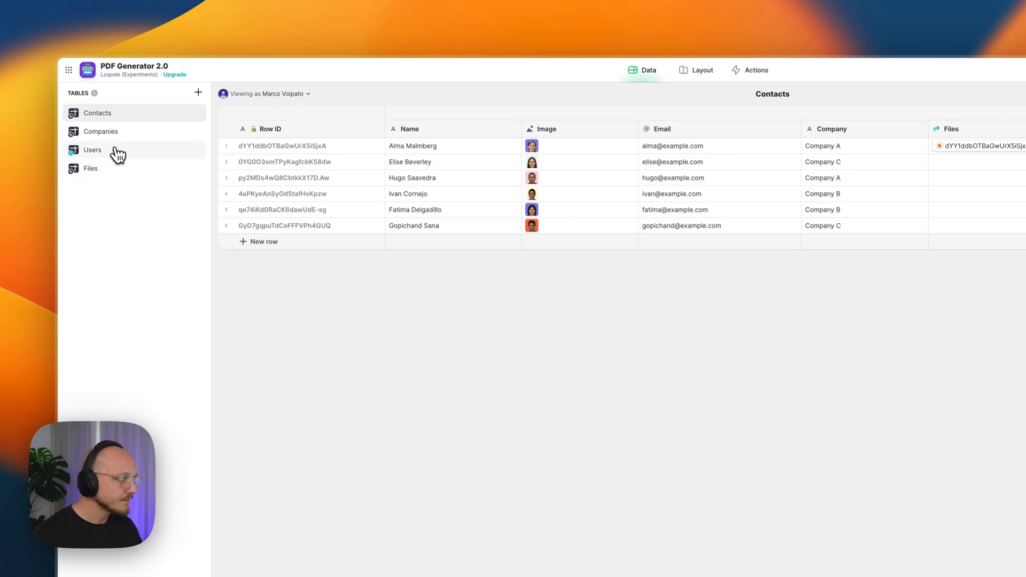
click(93, 150)
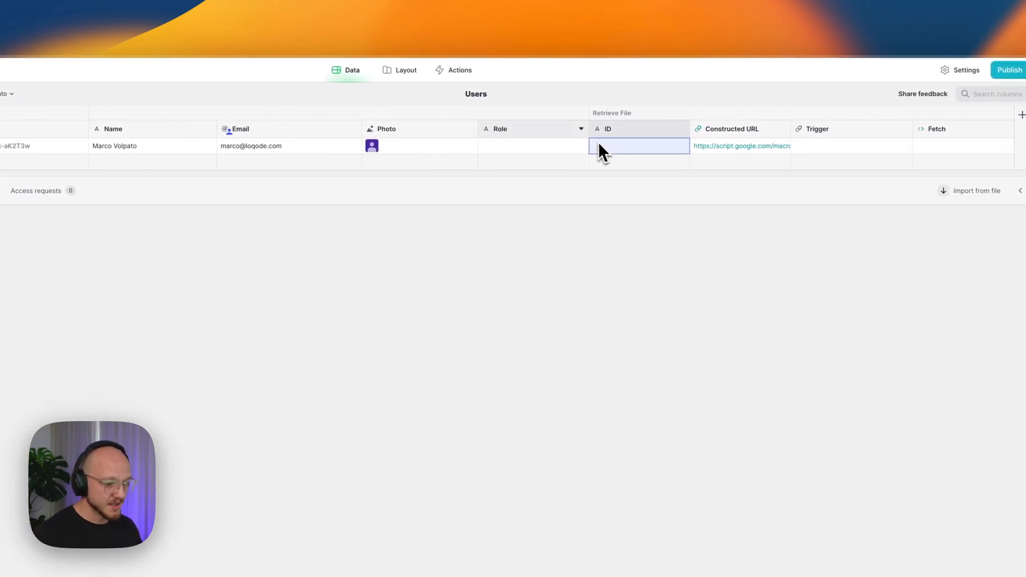
text(dfgsdfgdfgsdfgsdf)
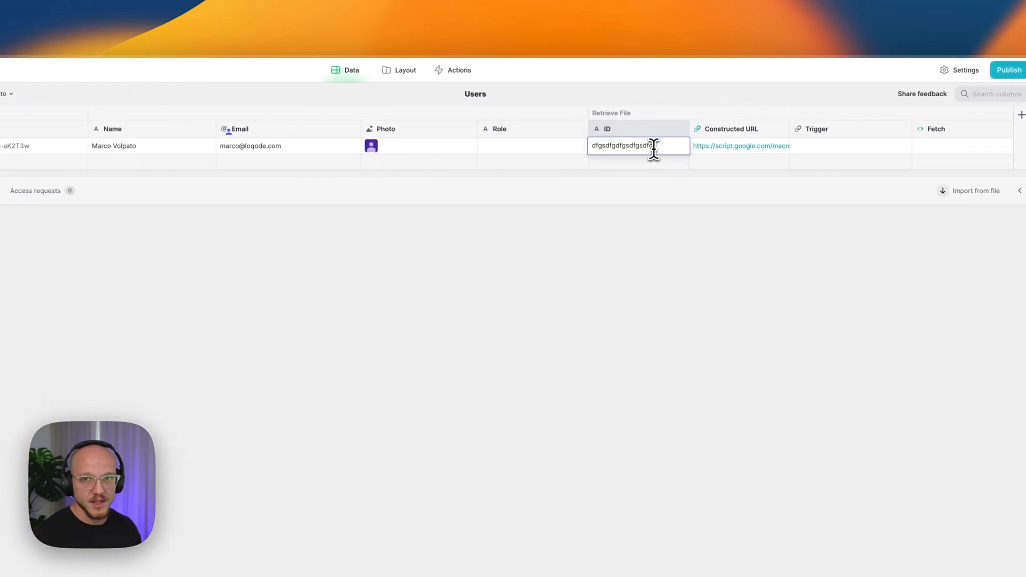
double_click(618, 146)
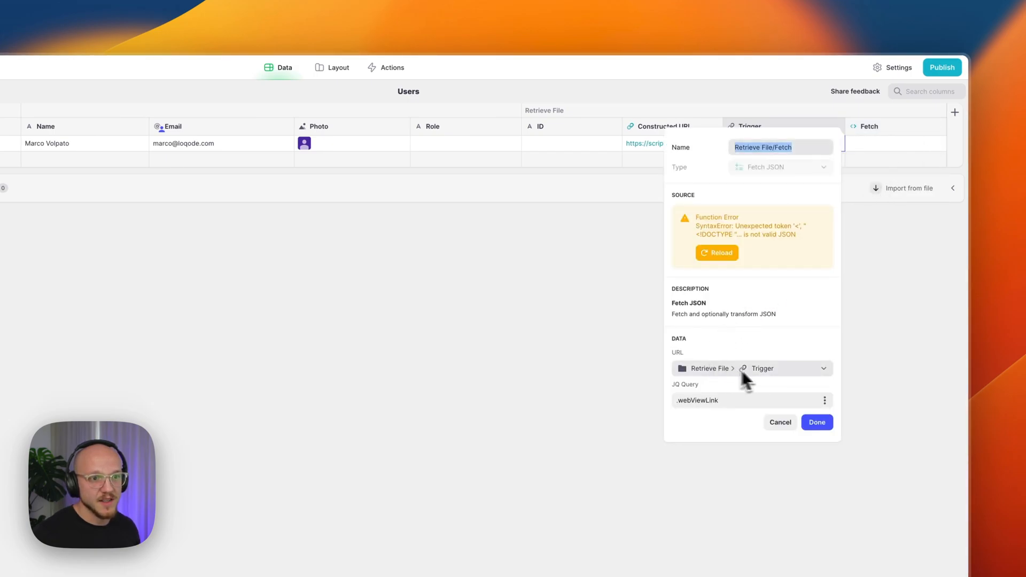
mouse_move(780, 422)
text(sd)
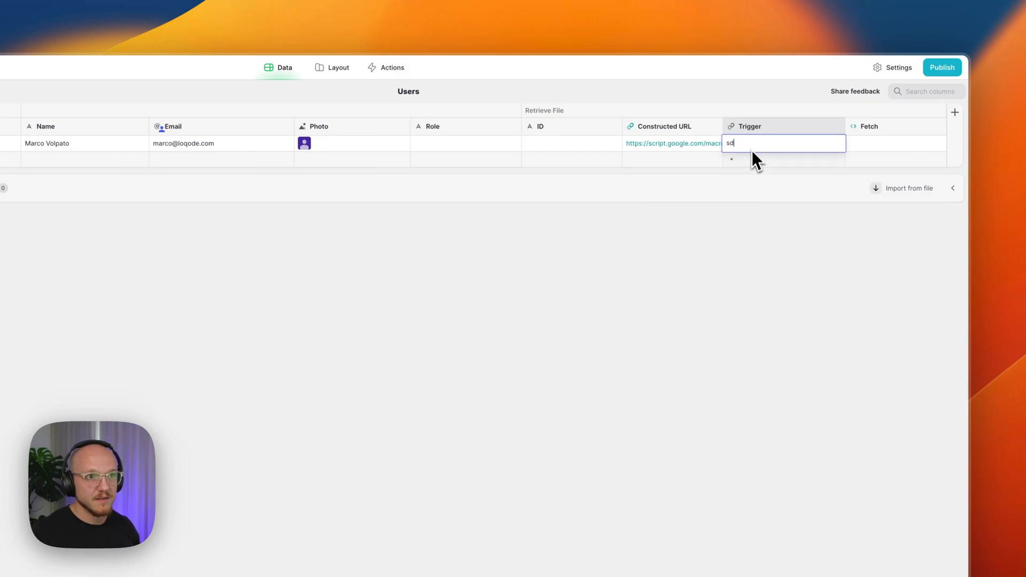
click(895, 143)
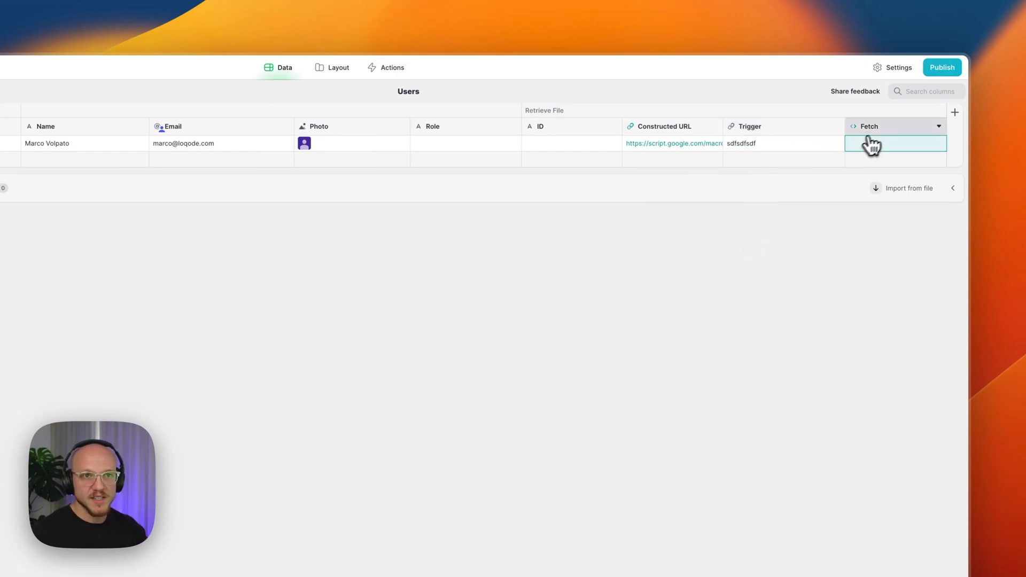
Check the Fetch column settings, then put the Apps Script URL in Trigger
click(872, 143)
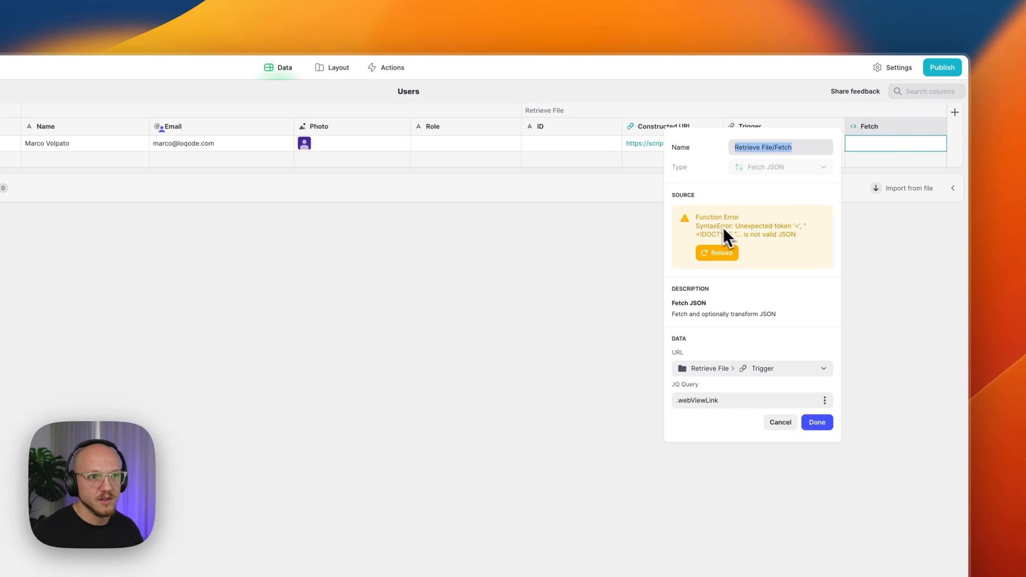
click(815, 422)
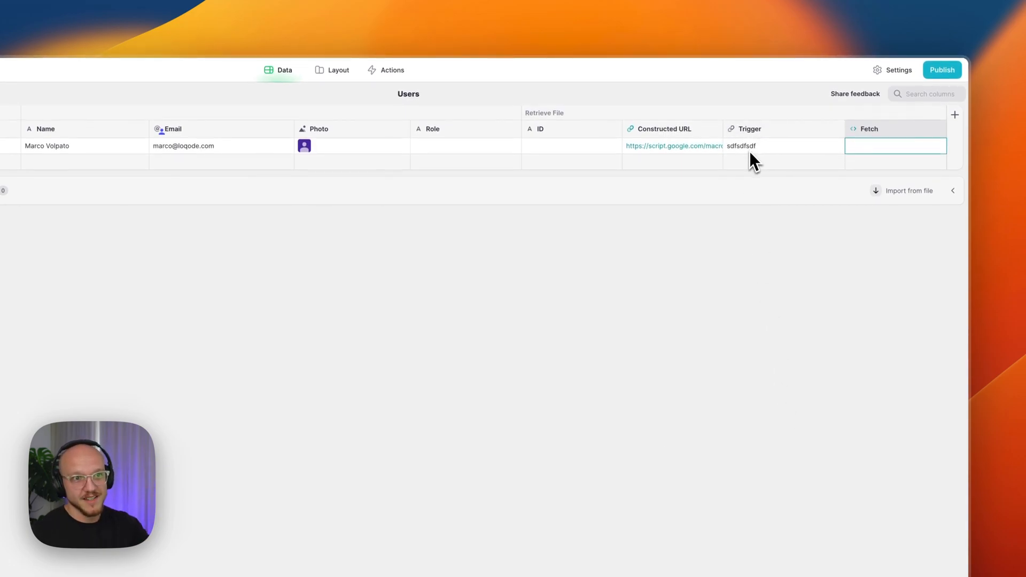
click(782, 145)
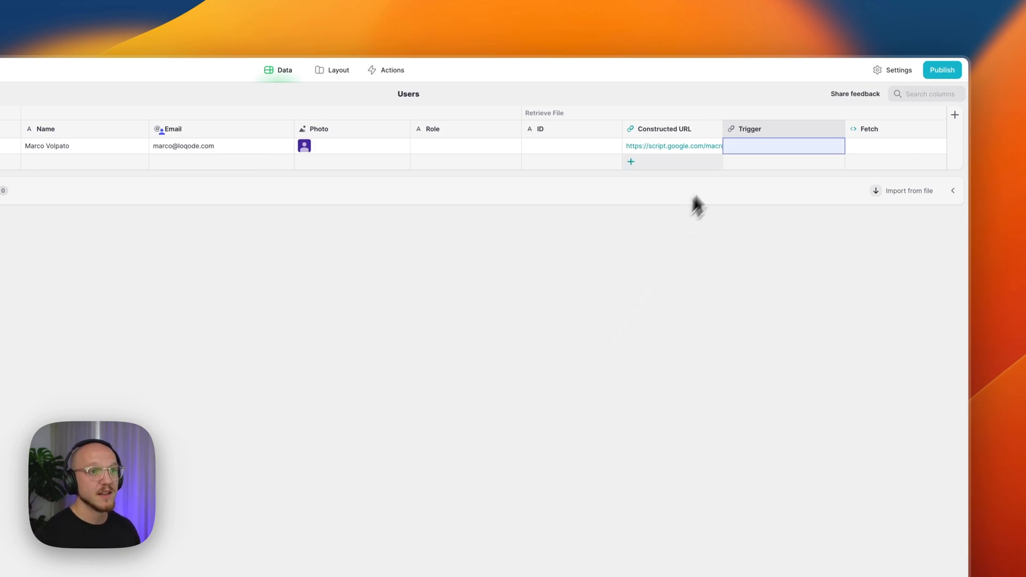
click(672, 145)
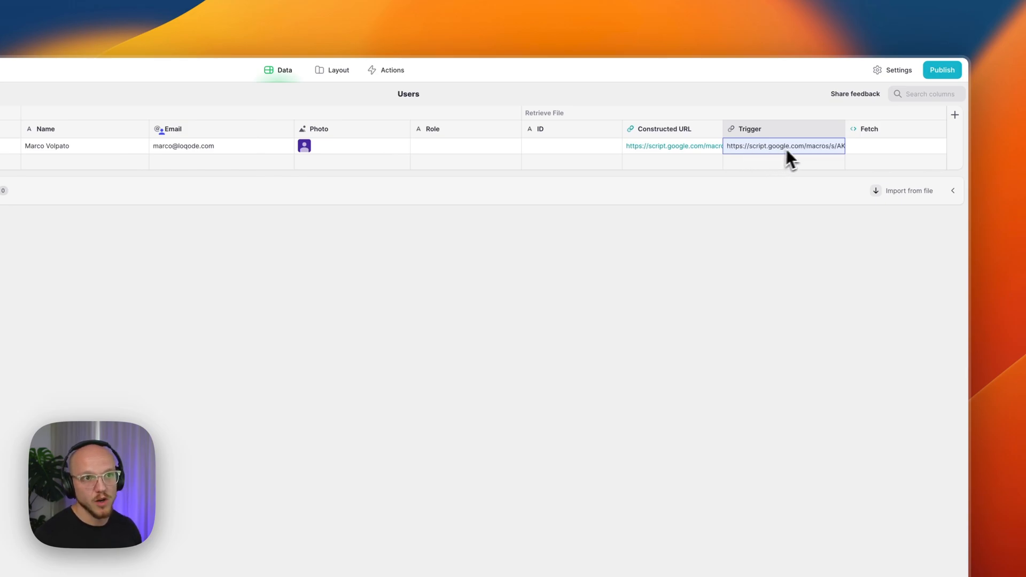
mouse_move(778, 161)
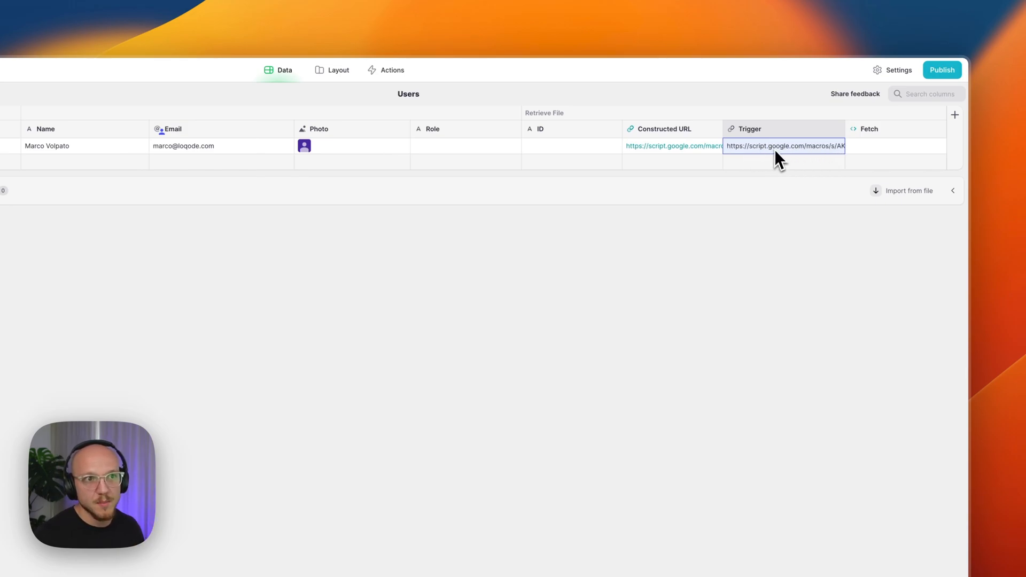
click(895, 146)
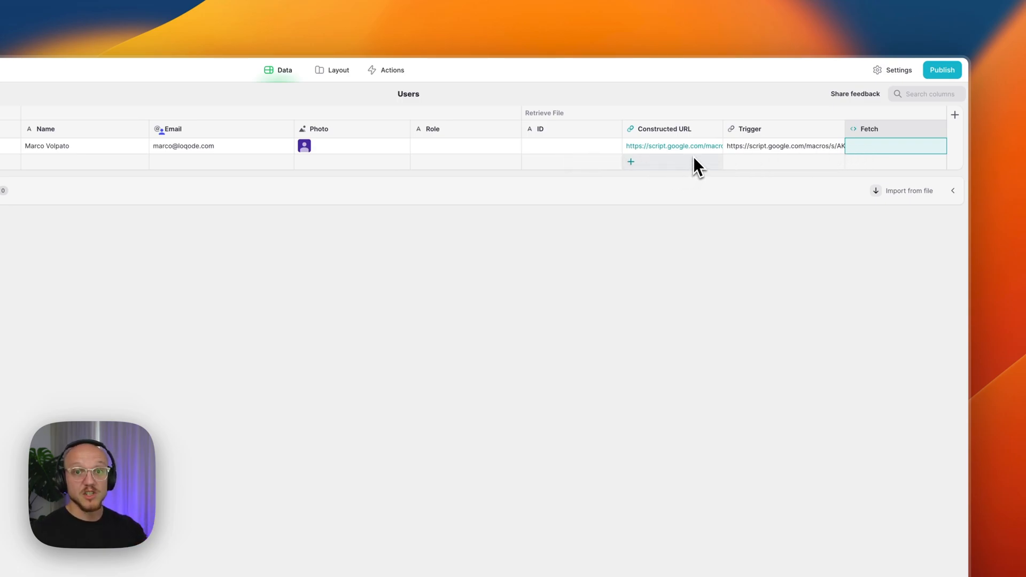
mouse_move(492, 263)
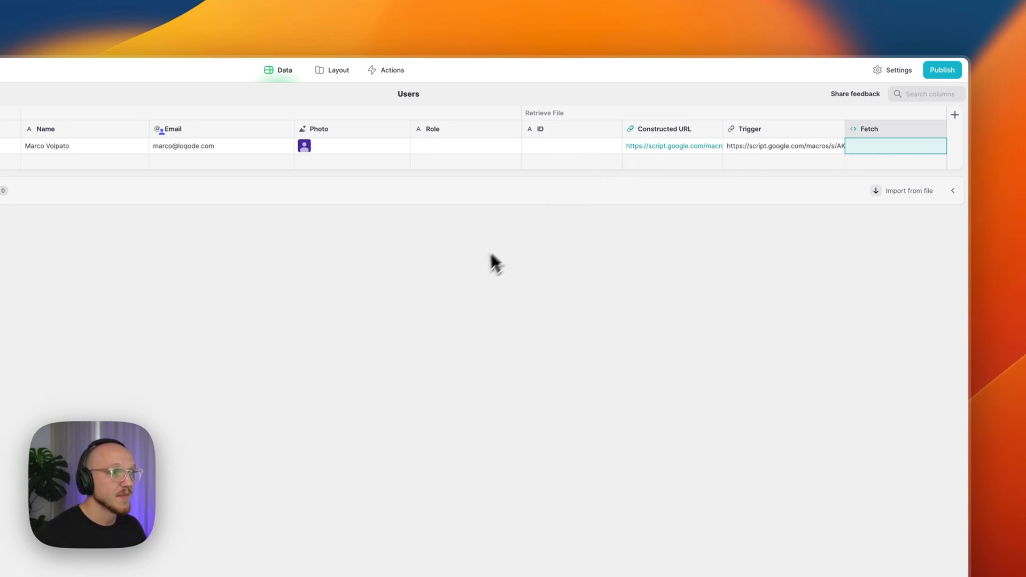
Inspect the second file's Google Drive link and contact ID in the Files table
click(85, 167)
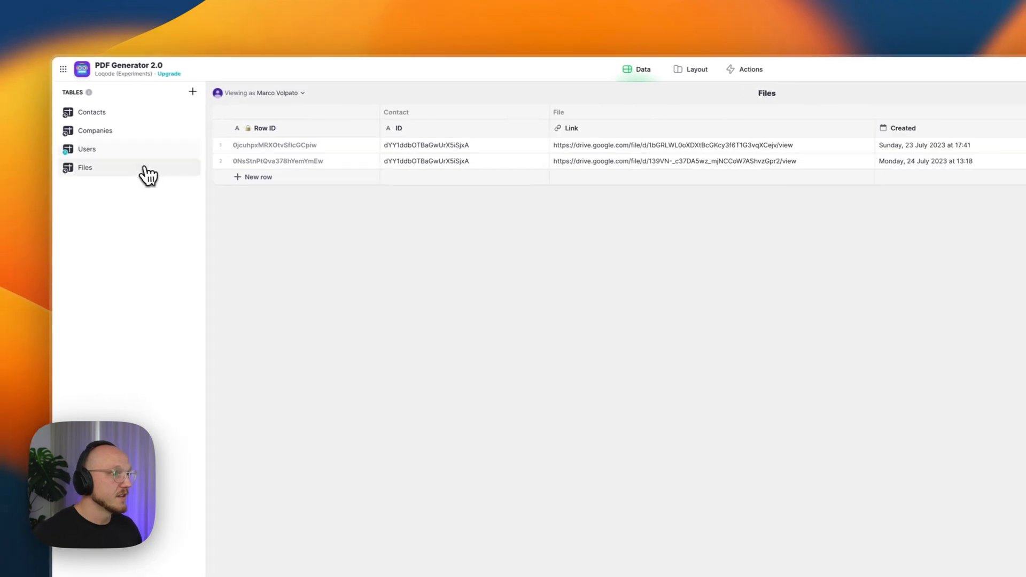
click(650, 162)
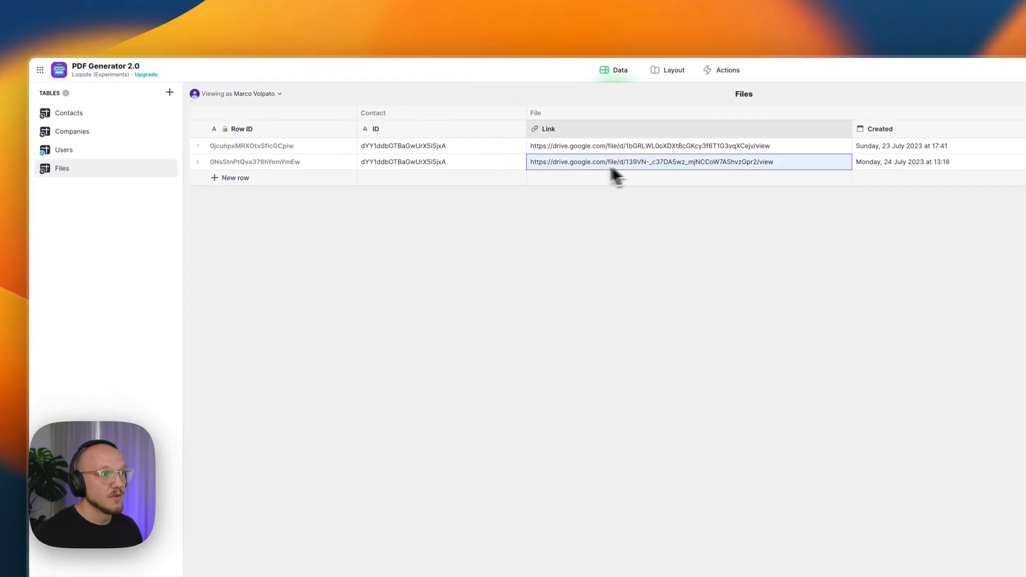
mouse_move(640, 173)
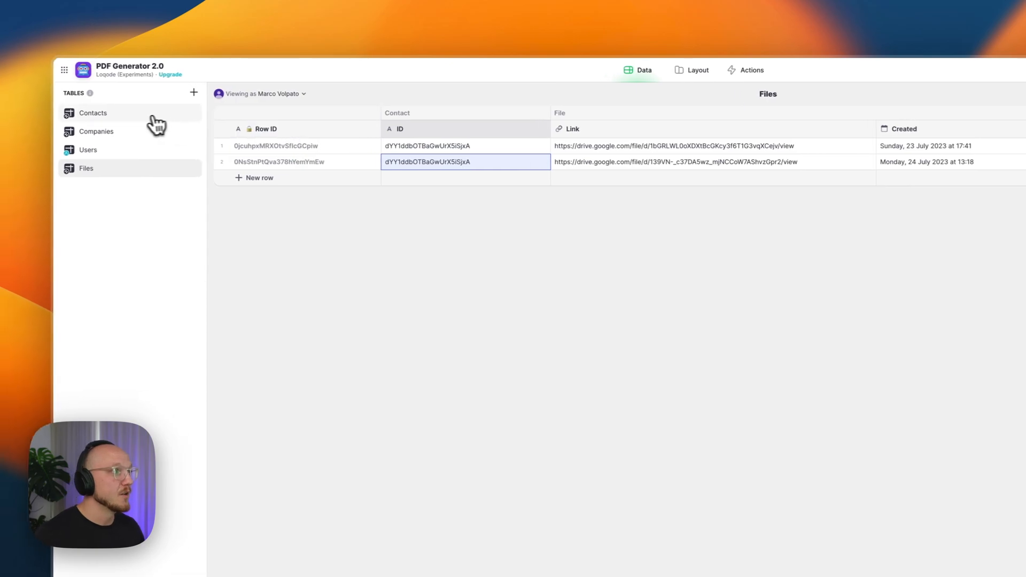
click(93, 113)
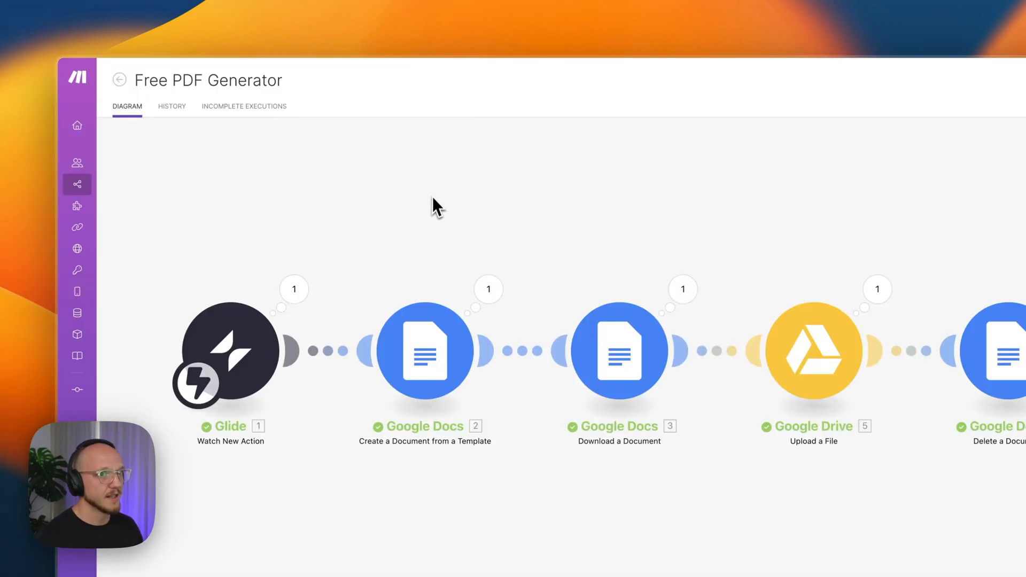
Review the Create Document module's template, fields and File ID title, then return to Glide's Actions
scroll(down, 3)
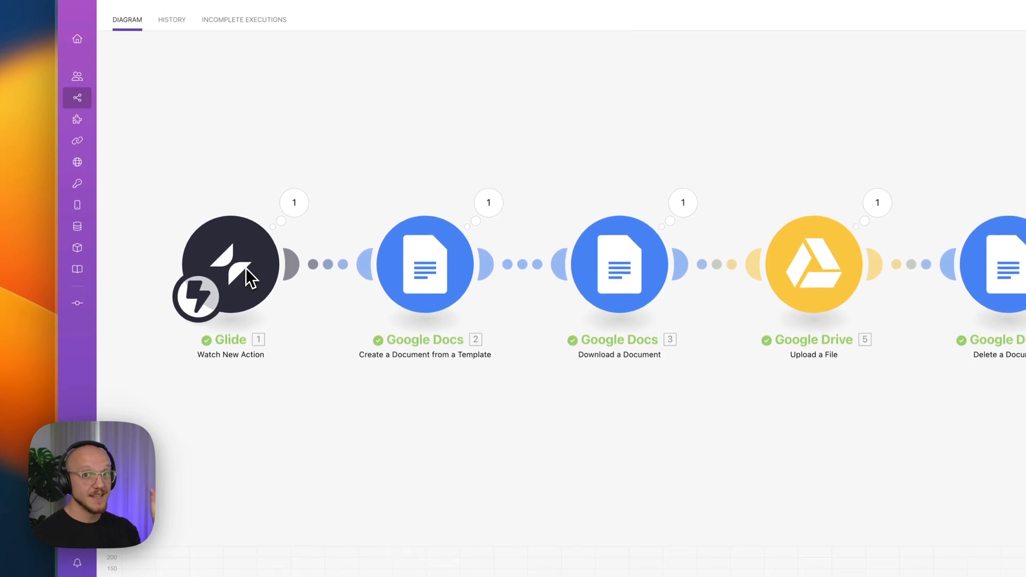
mouse_move(408, 376)
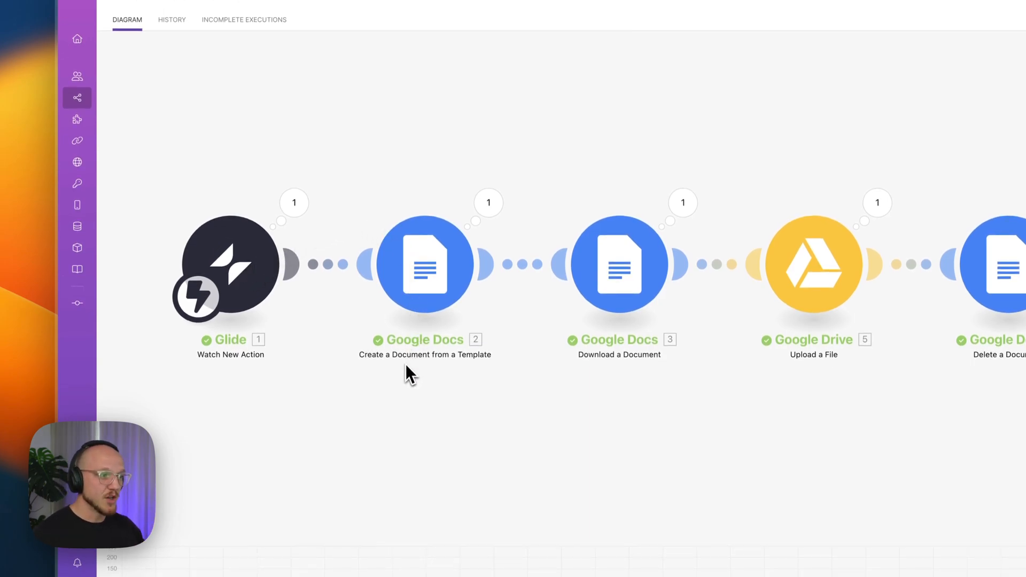
mouse_move(446, 280)
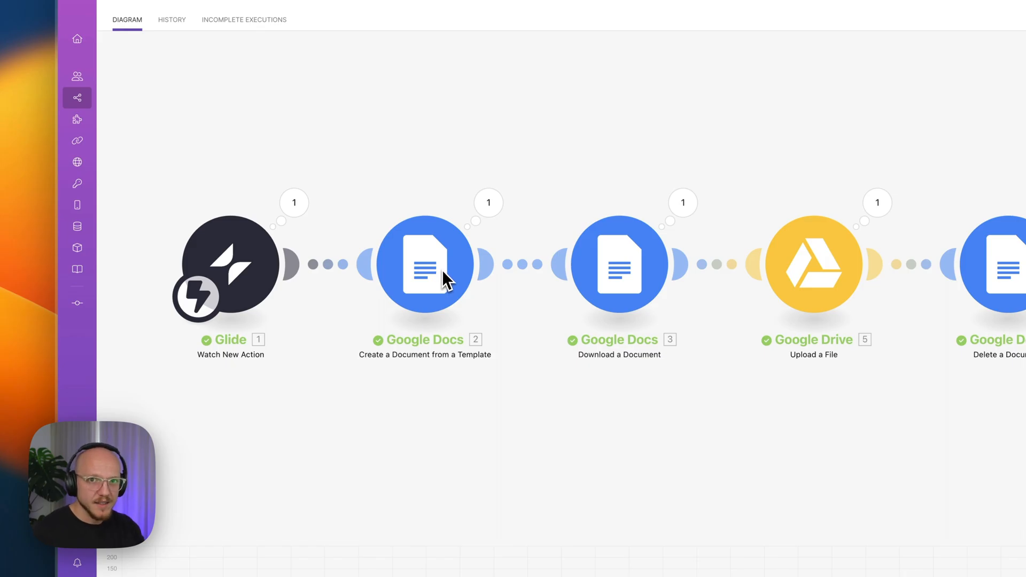
click(423, 263)
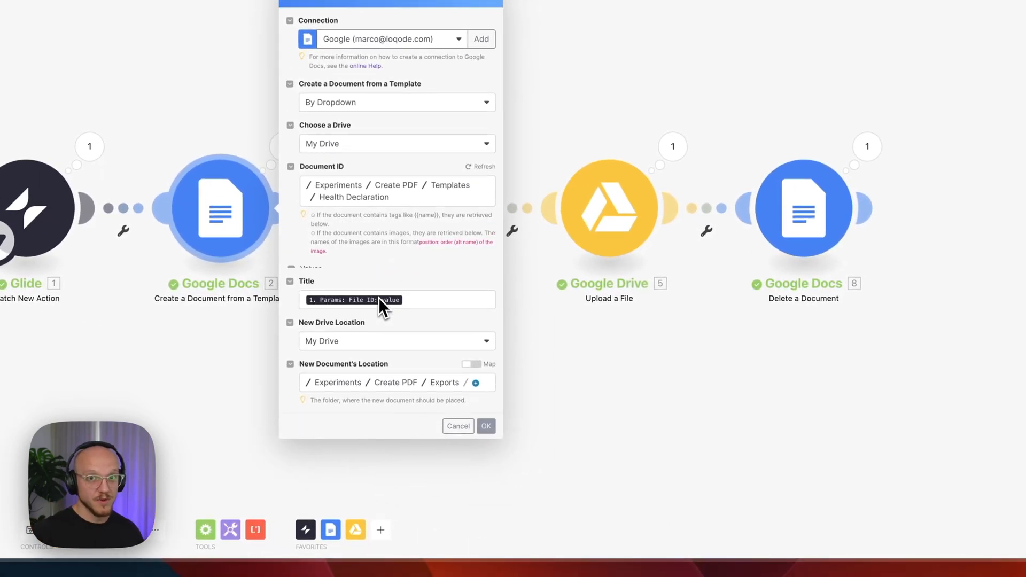
scroll(down, 3)
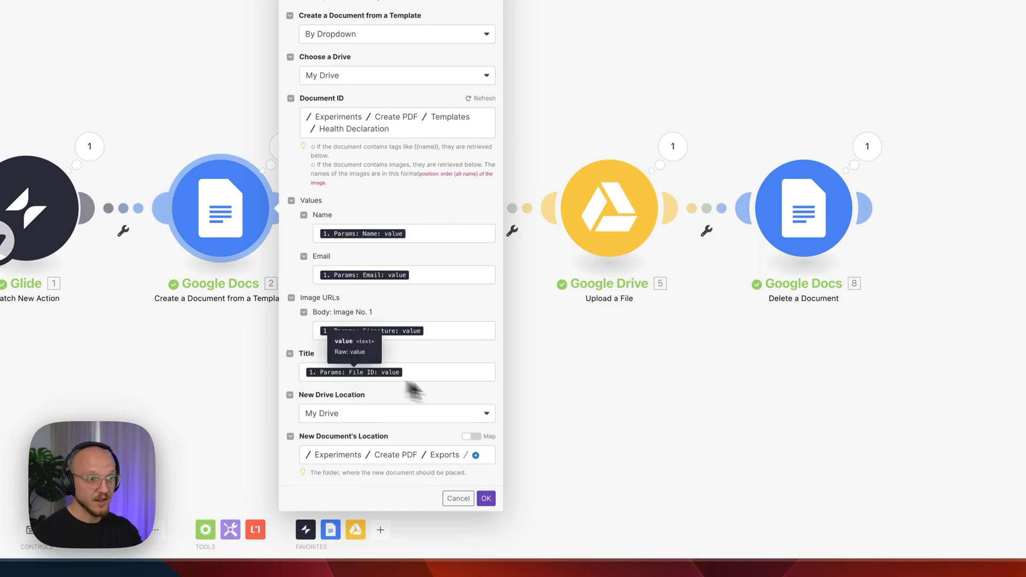
click(485, 497)
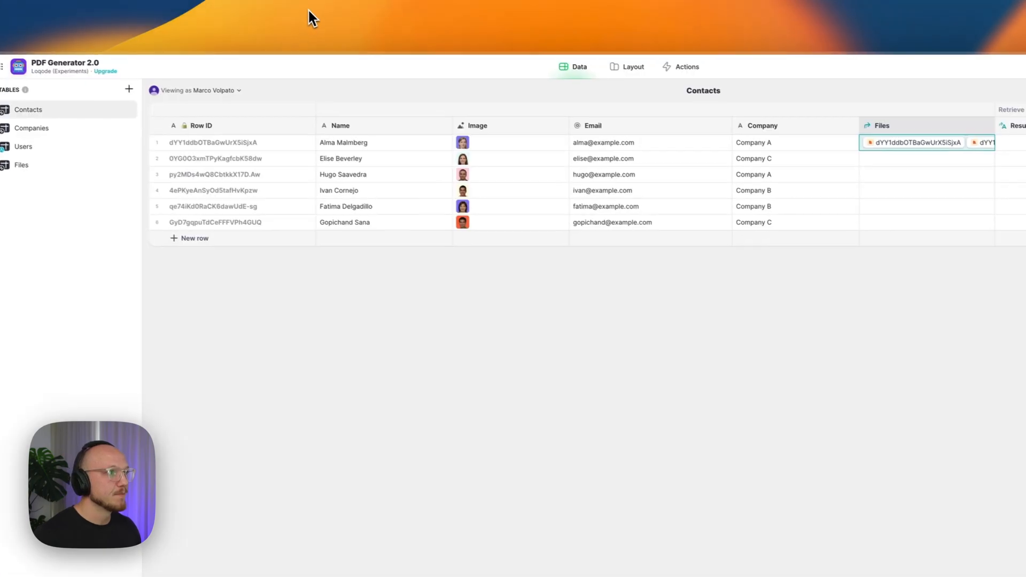
click(687, 66)
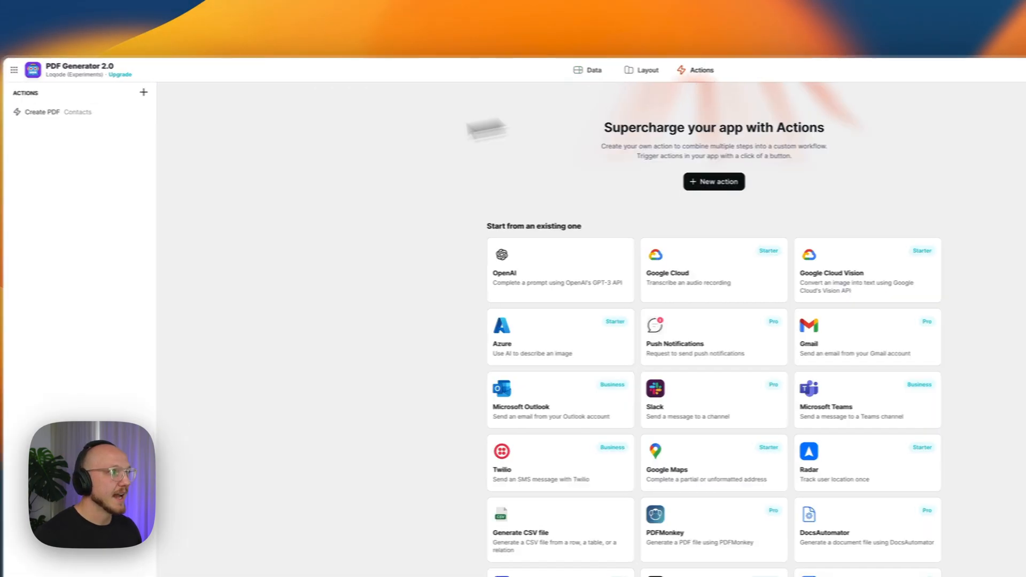